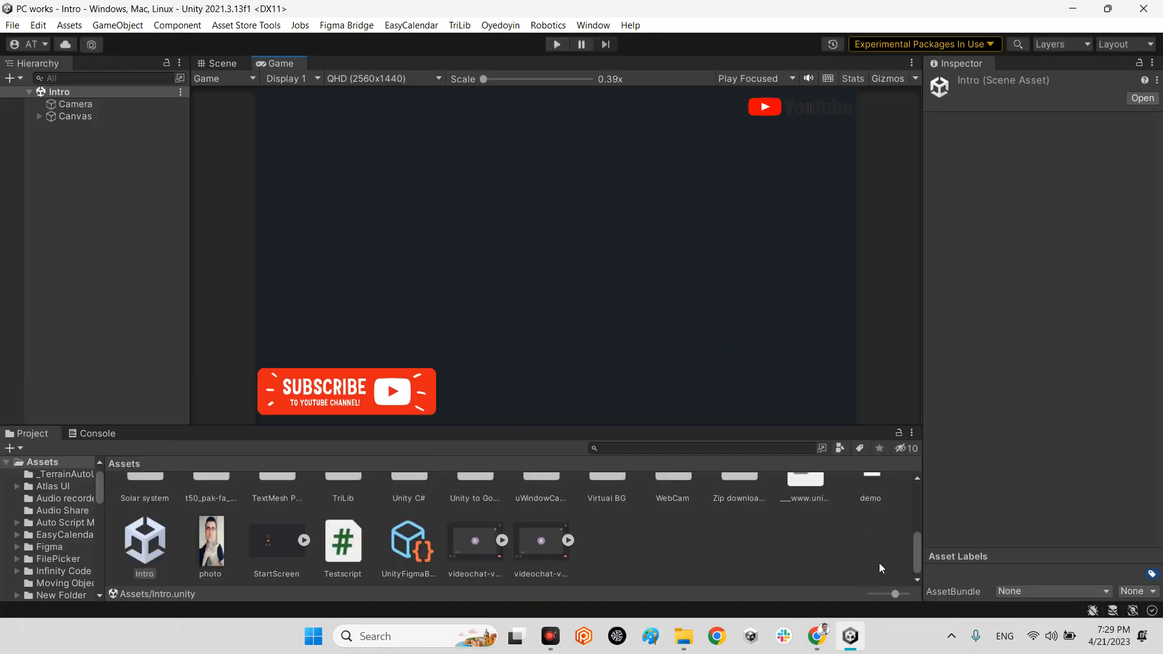
# Review the README's About, License and Installation sections listing the five install methods.
pyautogui.click(815, 636)
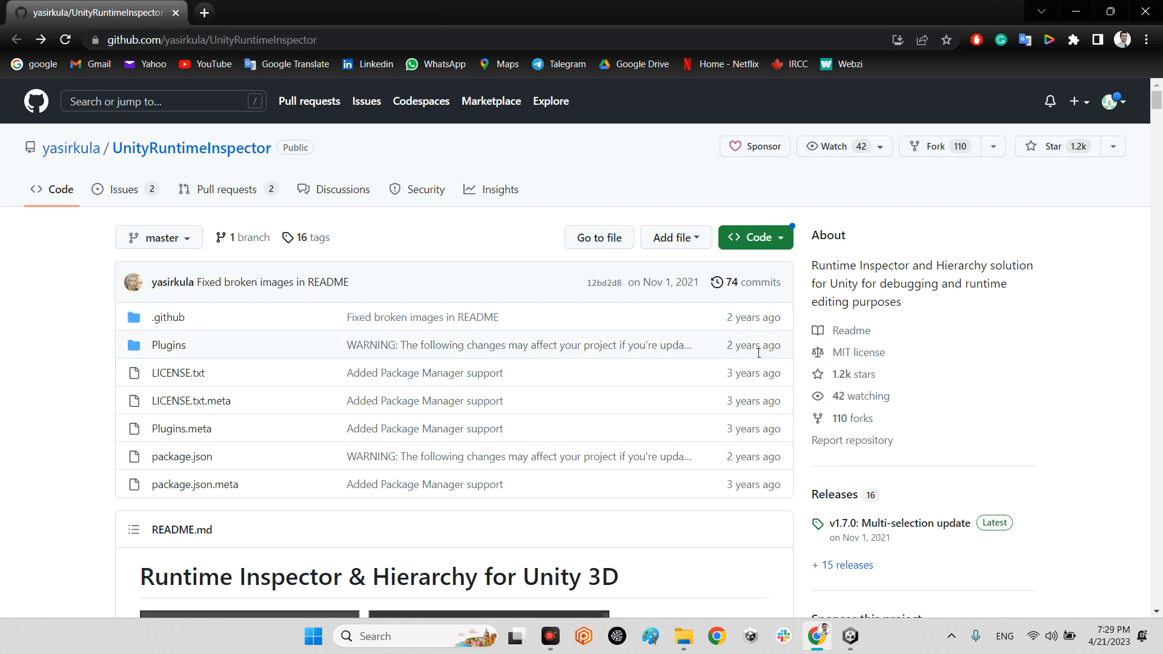
pyautogui.moveTo(753, 372)
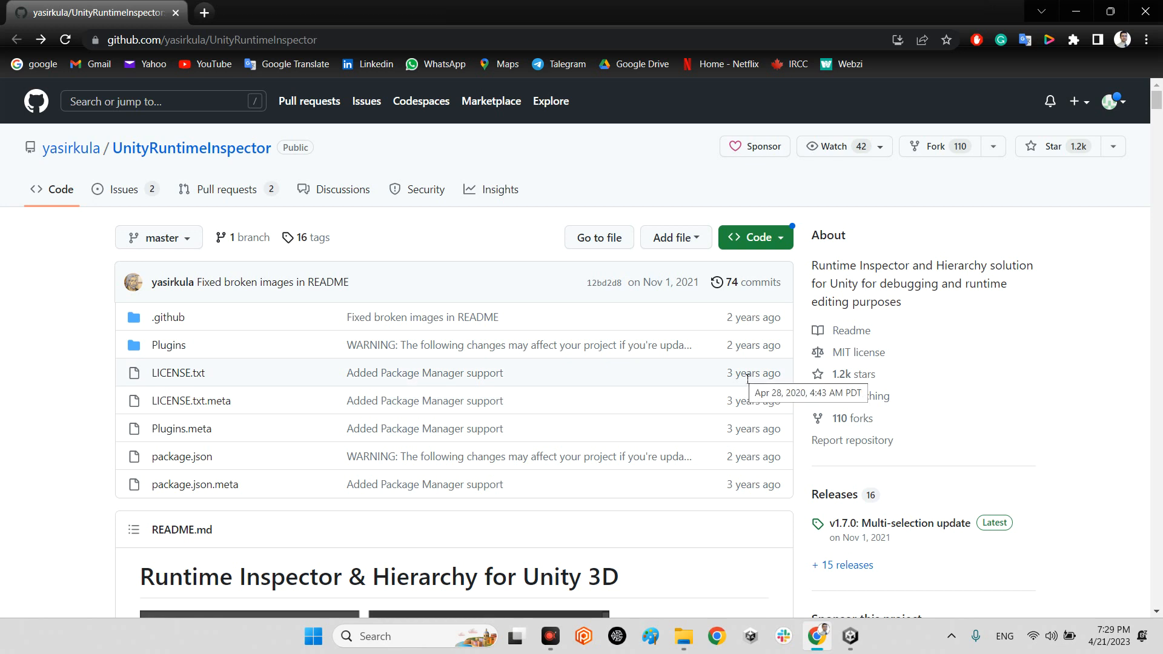
pyautogui.moveTo(738, 397)
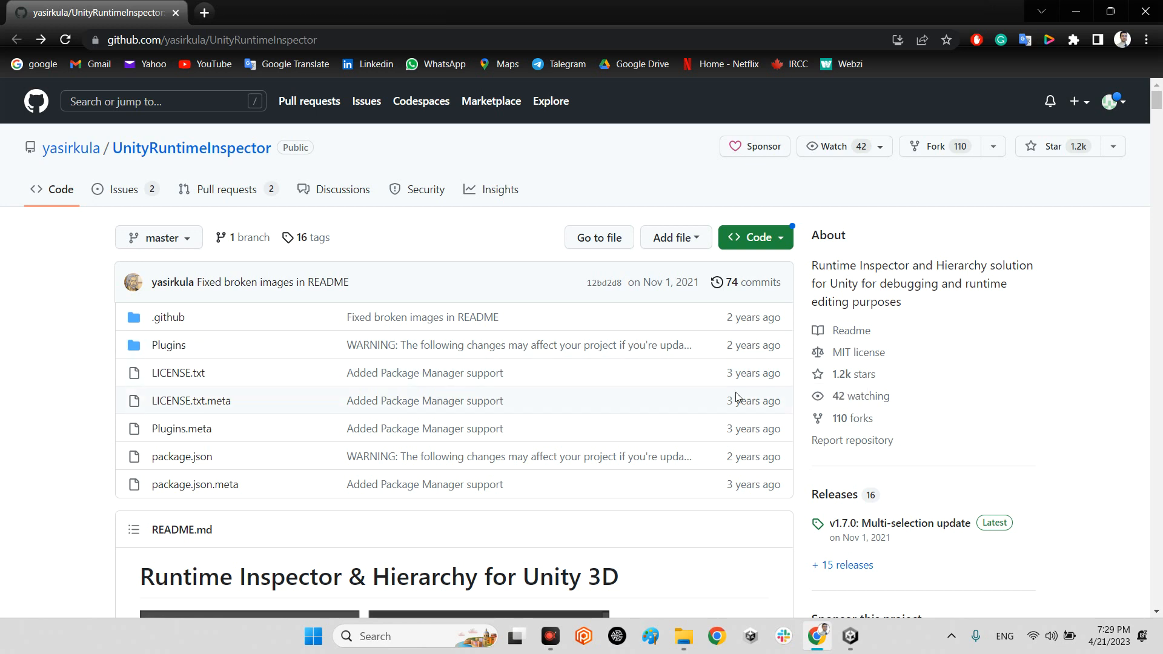
pyautogui.scroll(-3)
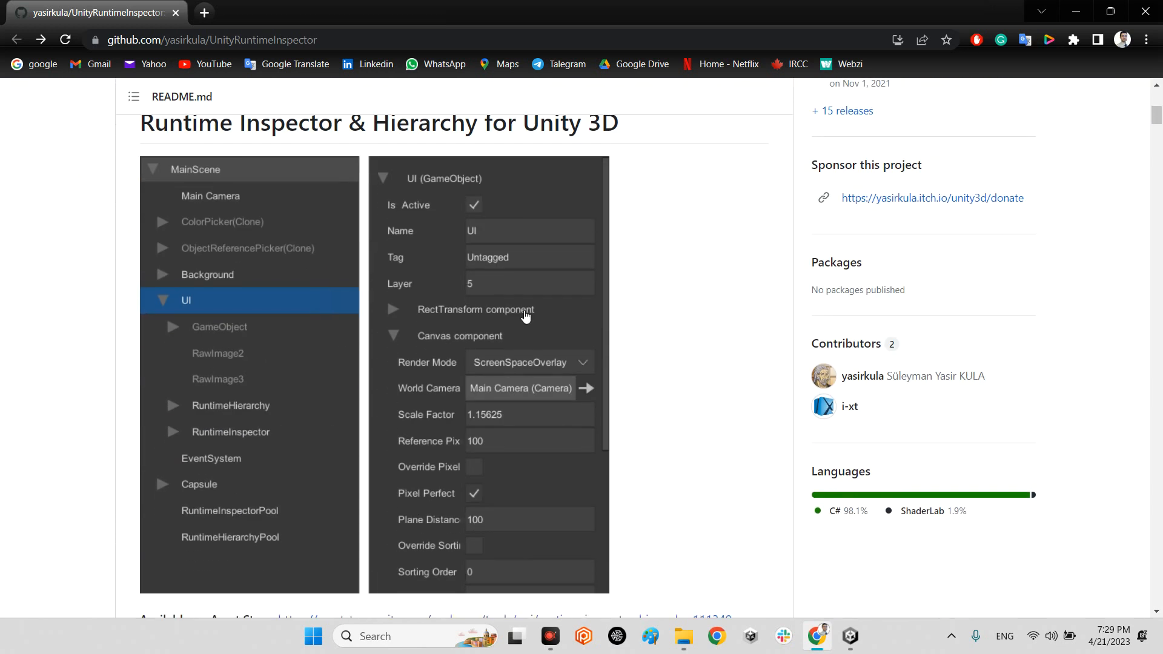
pyautogui.scroll(3)
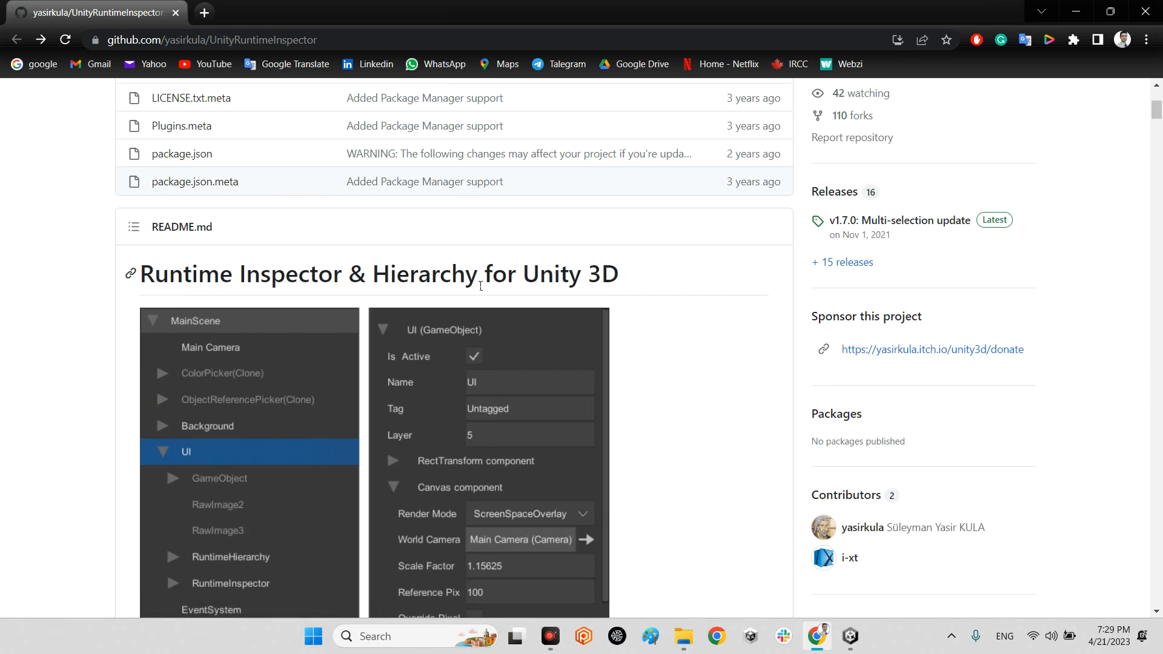
pyautogui.scroll(-3)
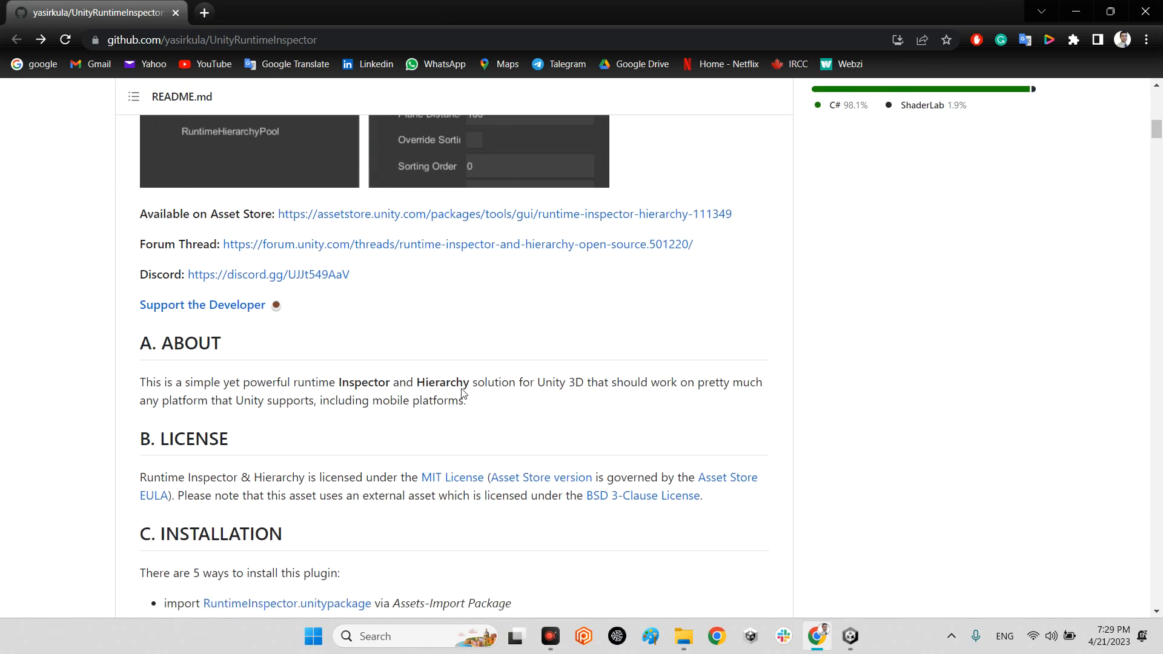
pyautogui.scroll(-3)
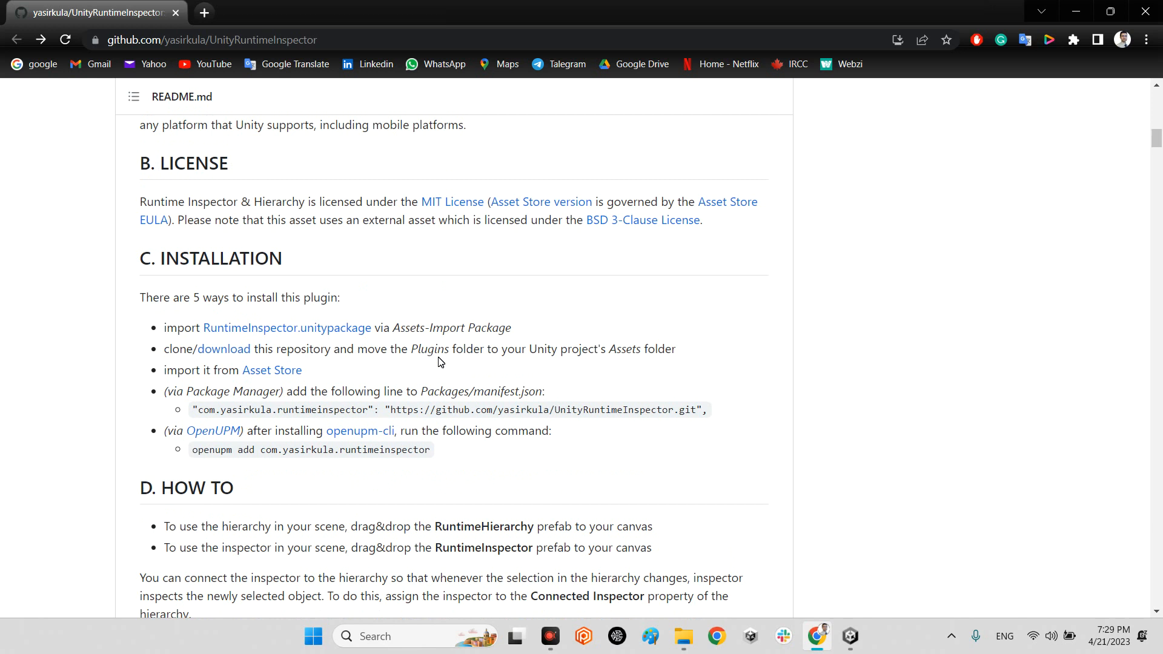
pyautogui.scroll(3)
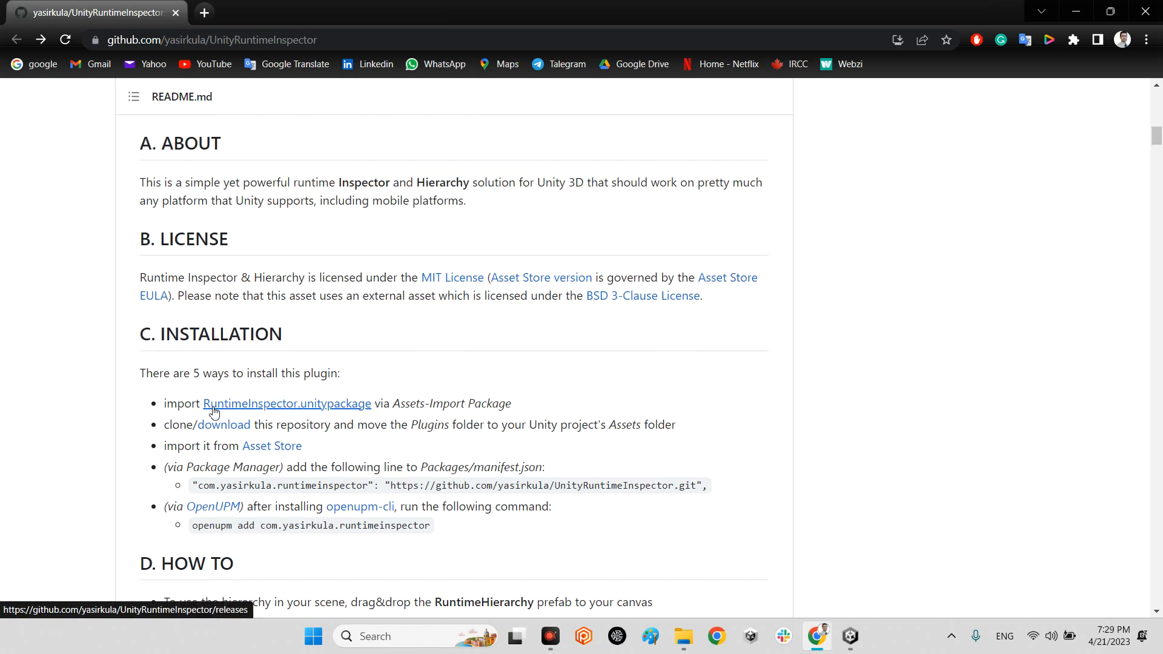
pyautogui.moveTo(171, 350)
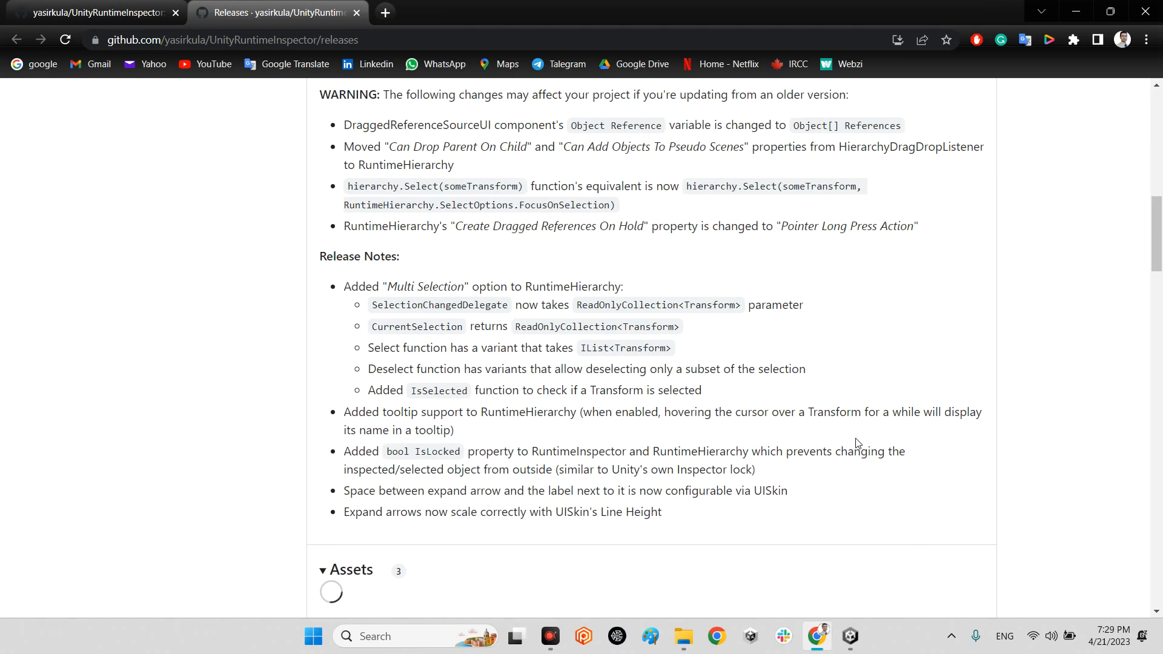
# Download the v1.7.0 RuntimeInspector.unitypackage asset and return to the Unity project.
pyautogui.scroll(-3)
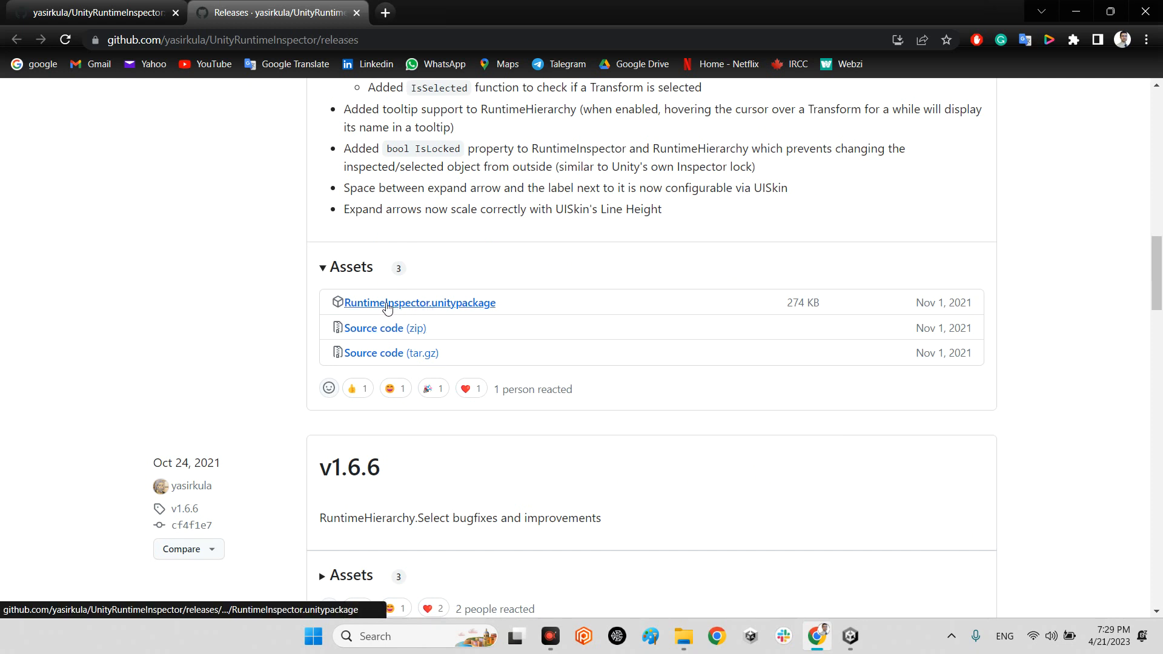
pyautogui.moveTo(489, 307)
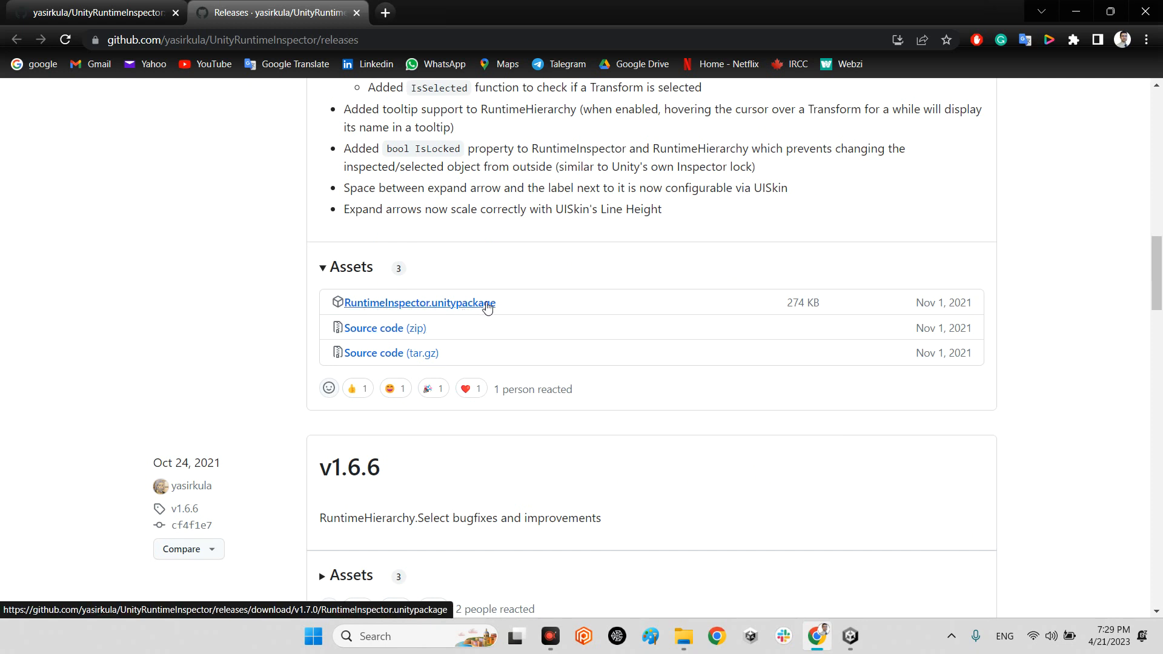
pyautogui.click(342, 12)
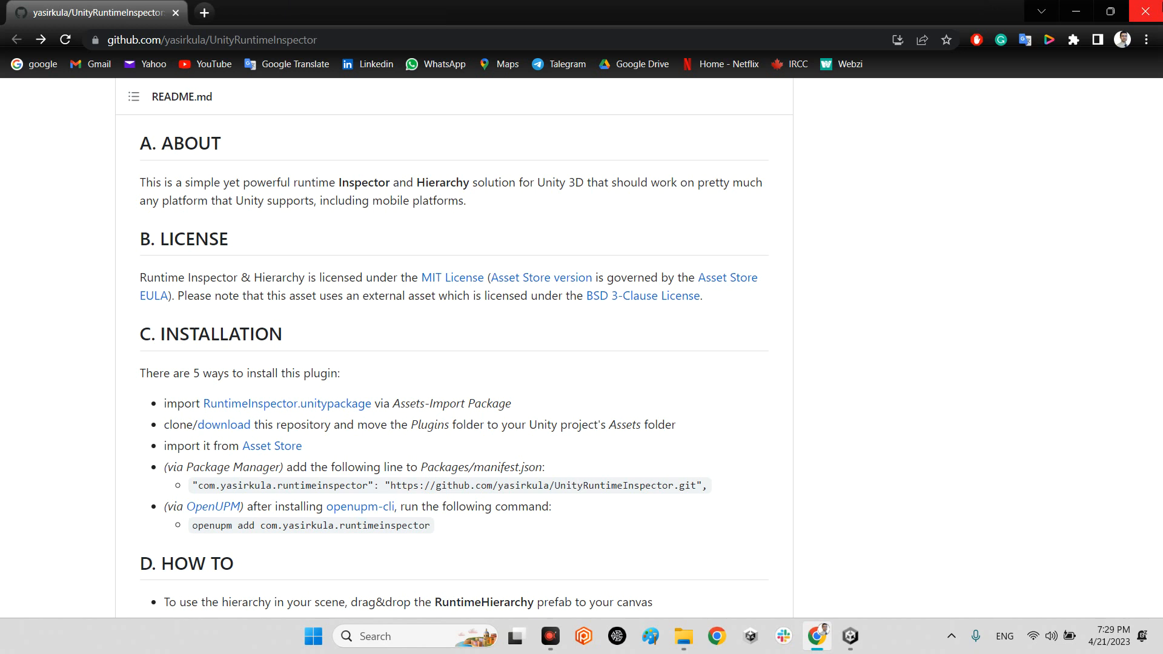
pyautogui.click(849, 636)
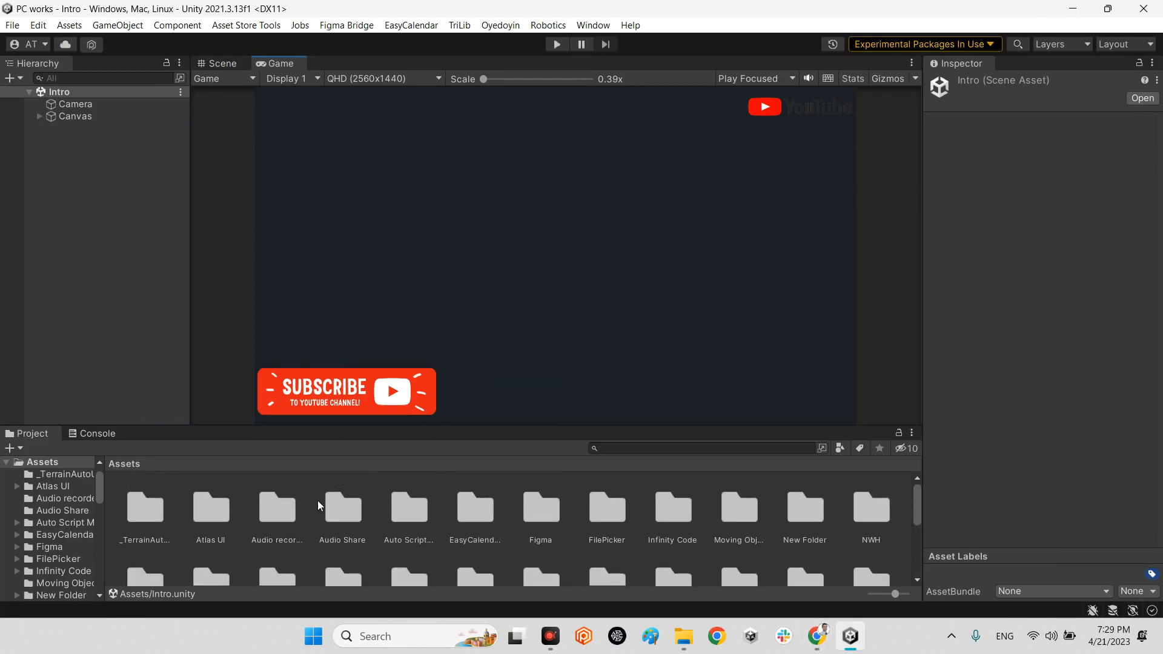
# Browse into Assets/Plugins/RuntimeInspector to see its Prefabs, Scripts and Skins folders.
pyautogui.scroll(-3)
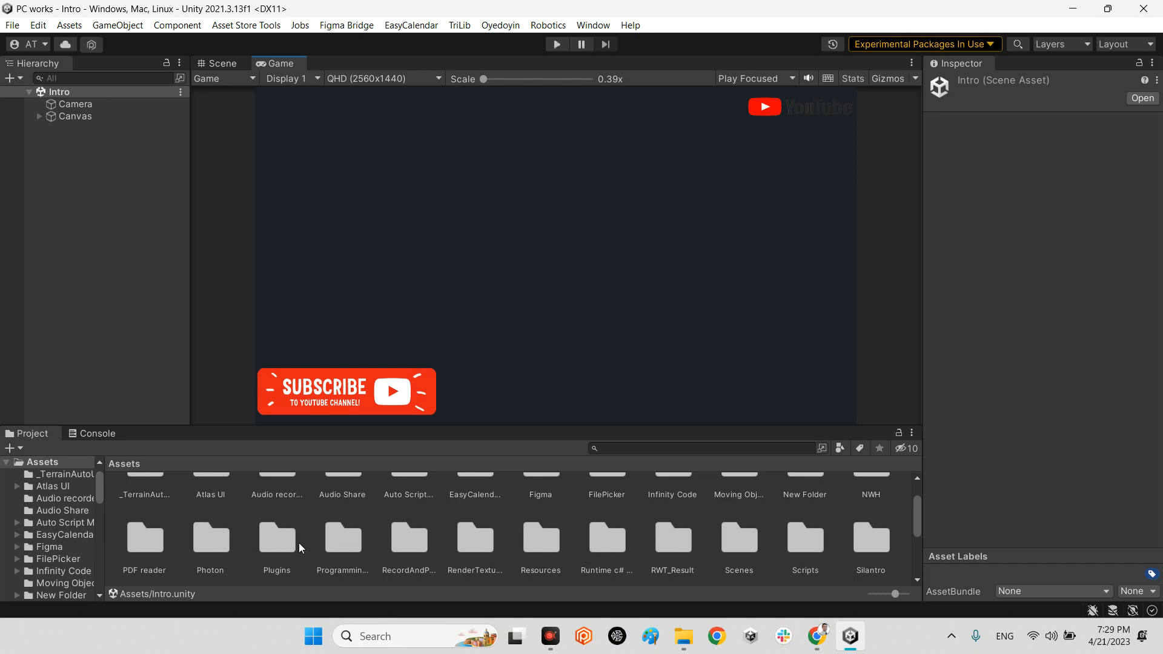
pyautogui.doubleClick(276, 539)
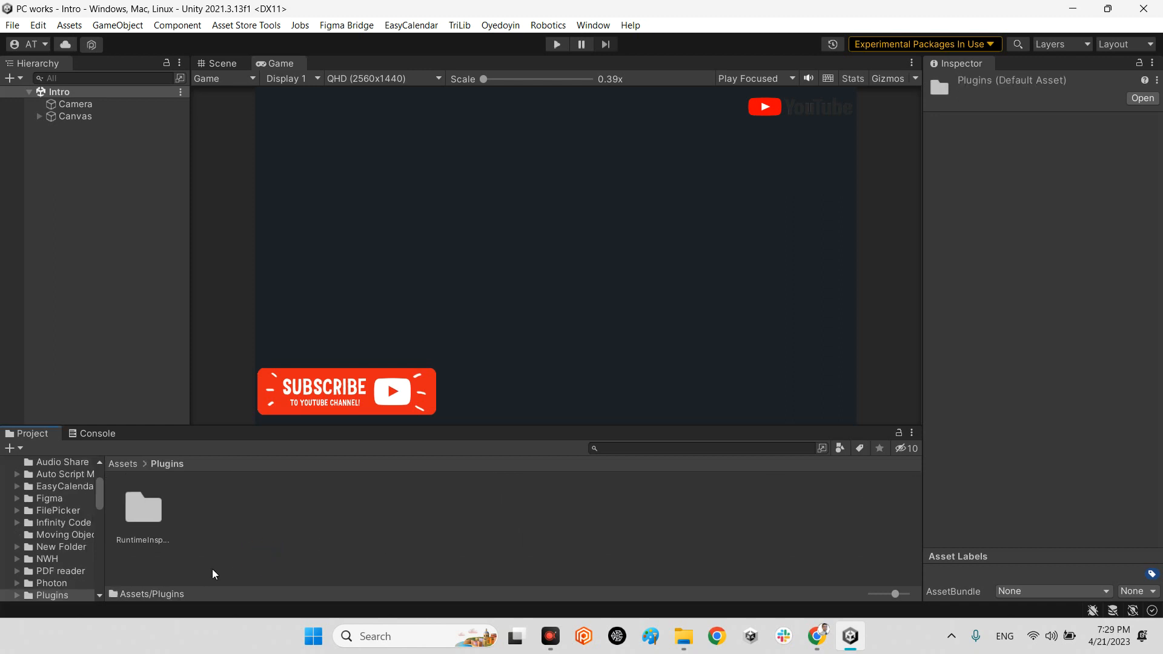
pyautogui.click(143, 507)
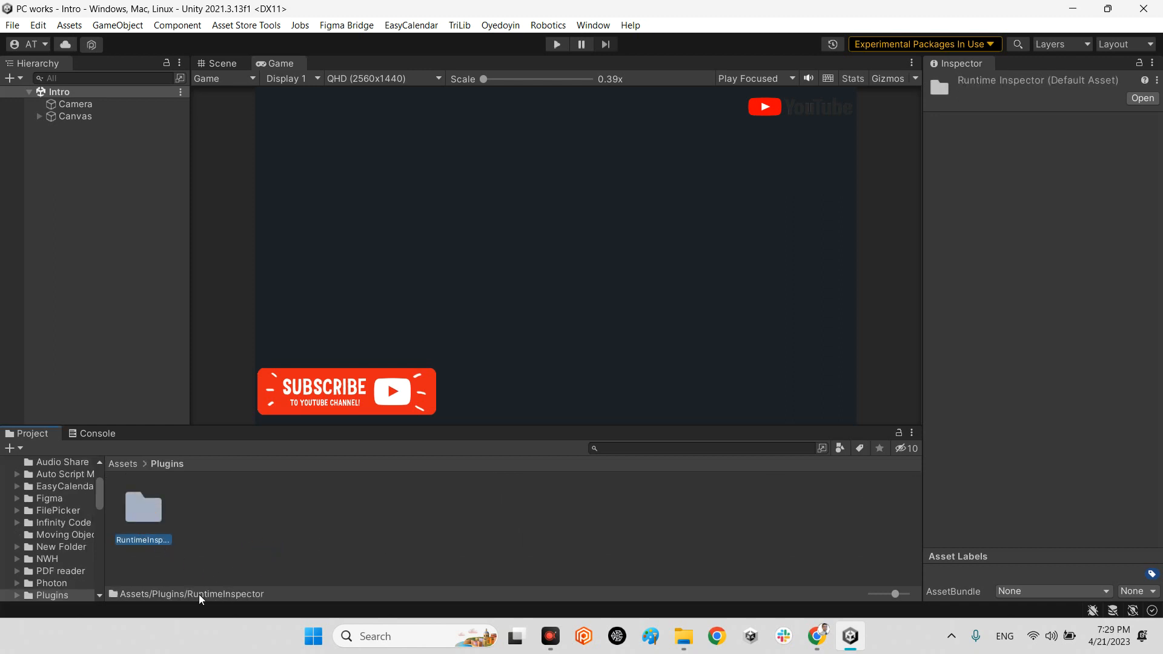
pyautogui.doubleClick(143, 508)
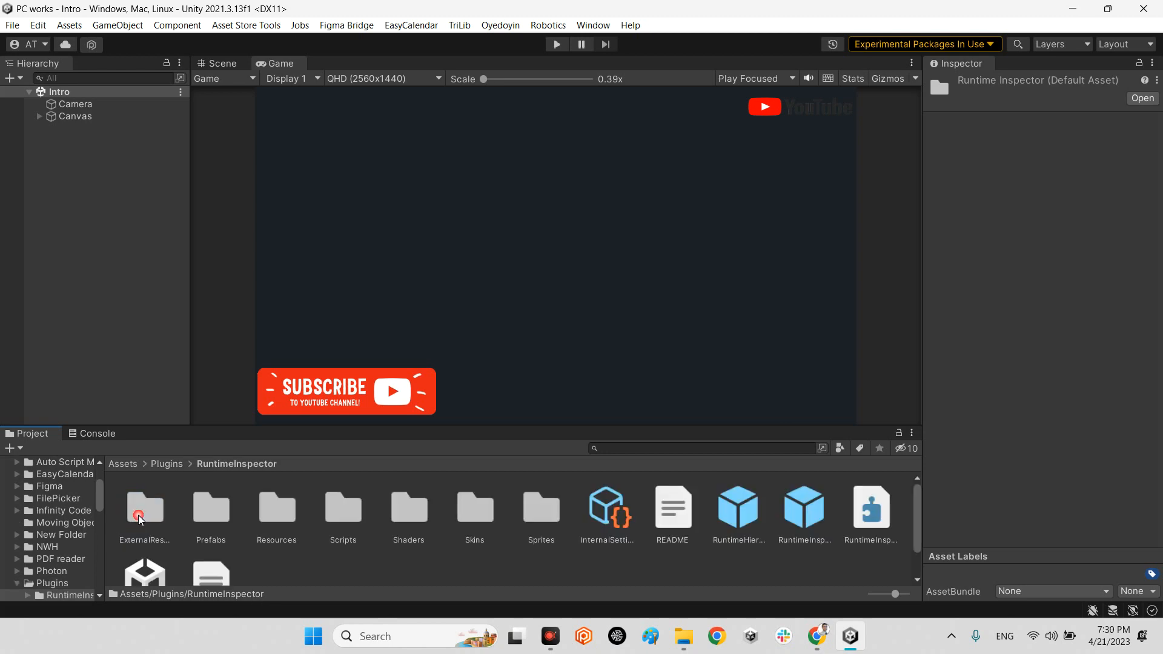
pyautogui.moveTo(857, 538)
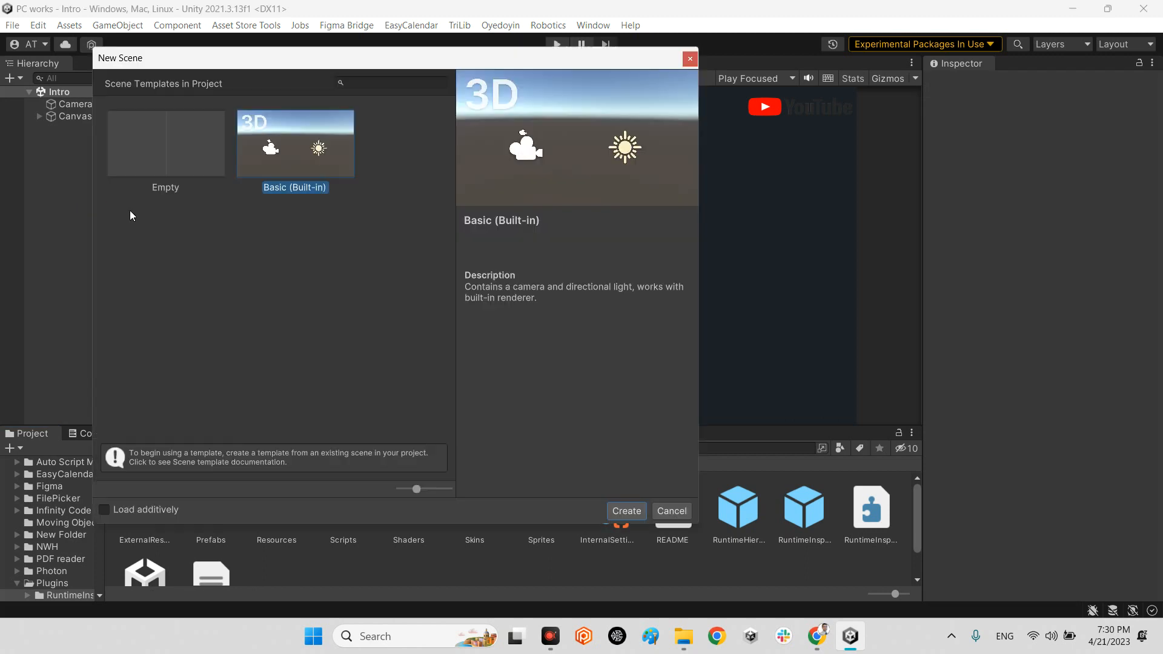
# Create a Basic 3D scene, add a UI Canvas with EventSystem, and set it to scale with screen size.
pyautogui.click(625, 510)
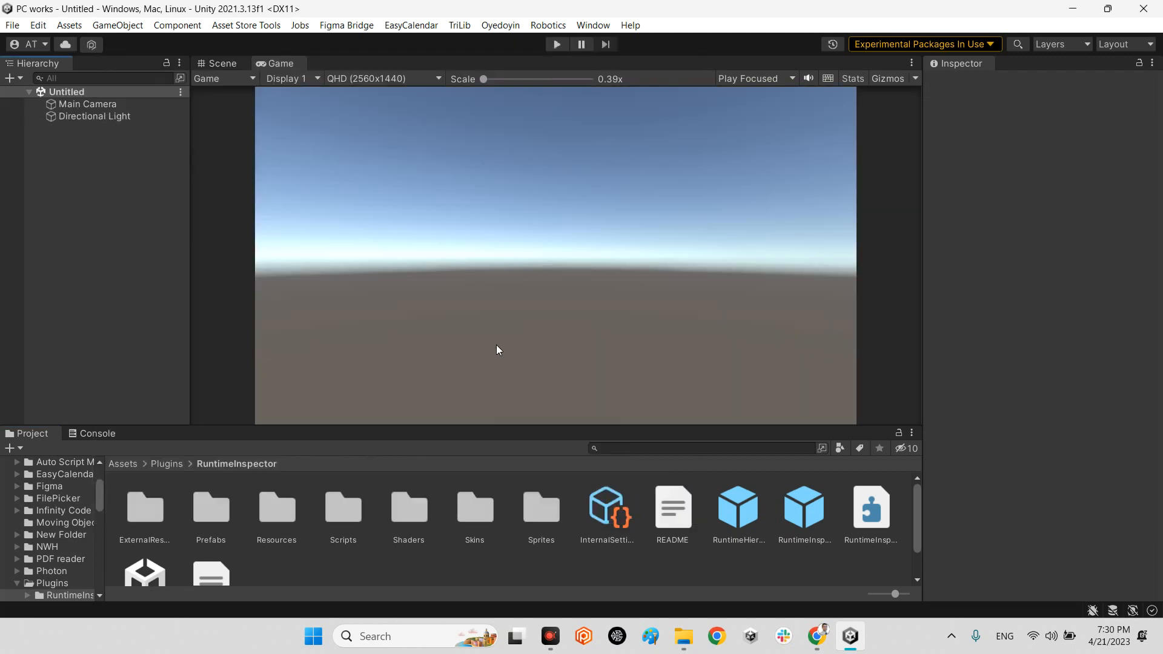
pyautogui.moveTo(759, 579)
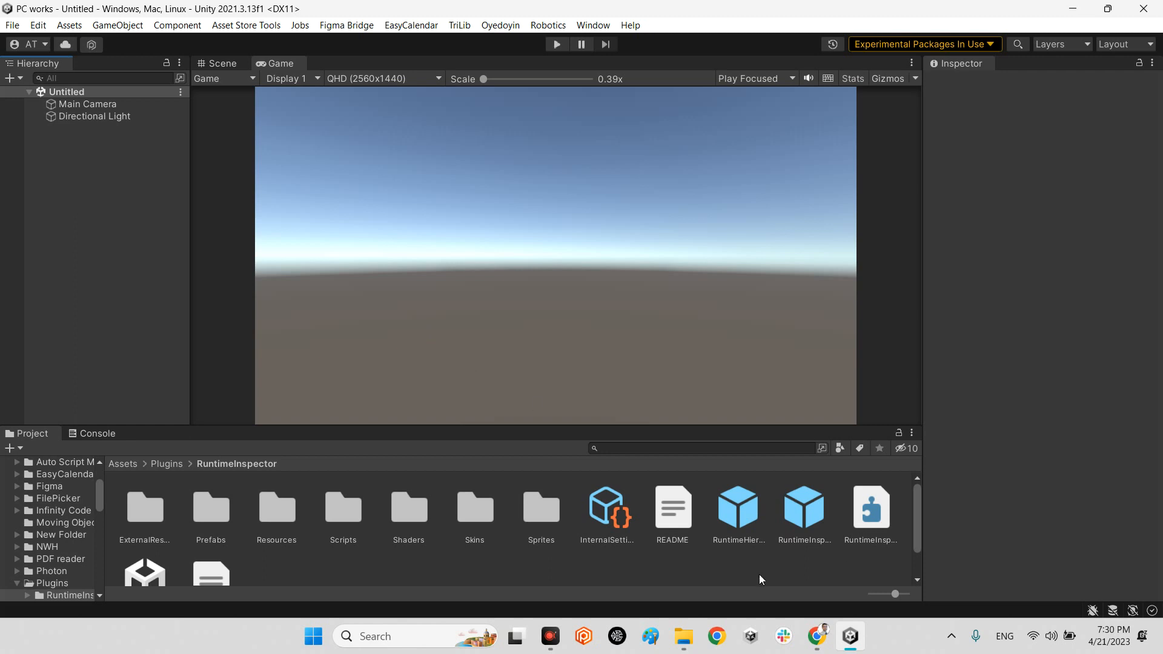
pyautogui.moveTo(73, 189)
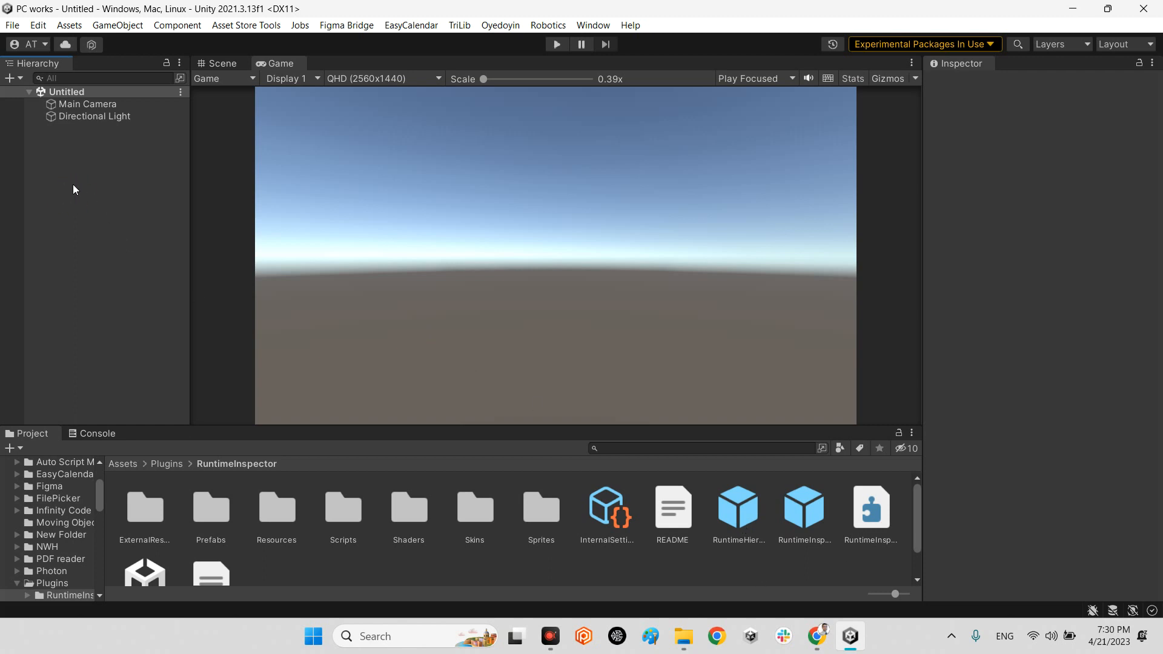
pyautogui.rightClick(74, 191)
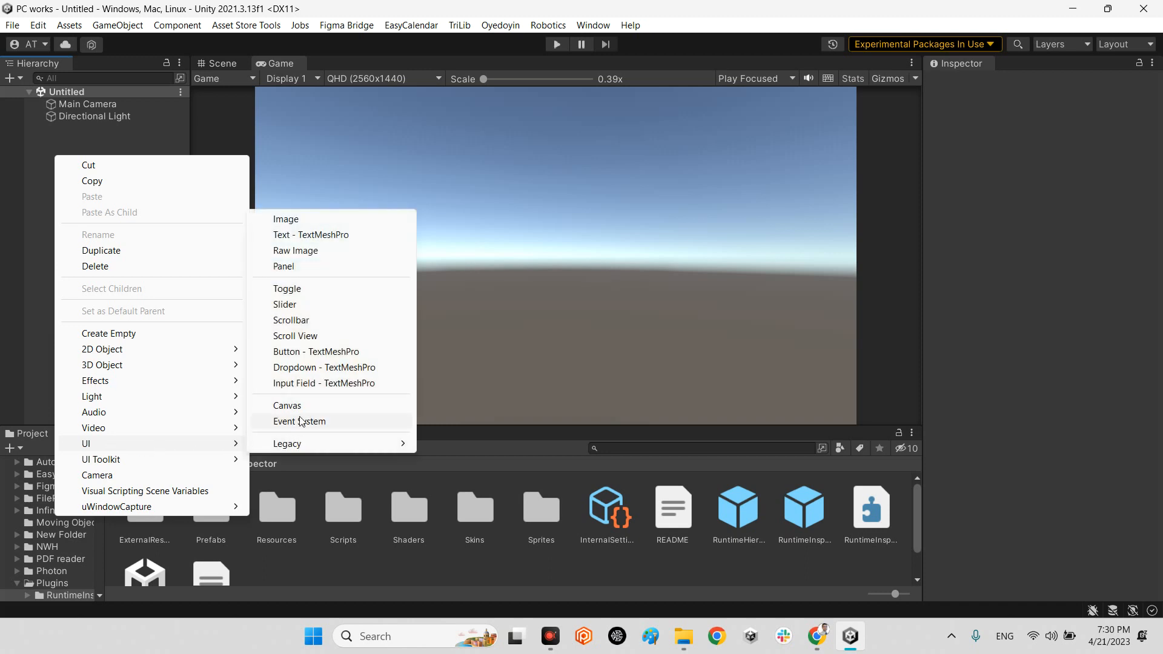
pyautogui.click(285, 405)
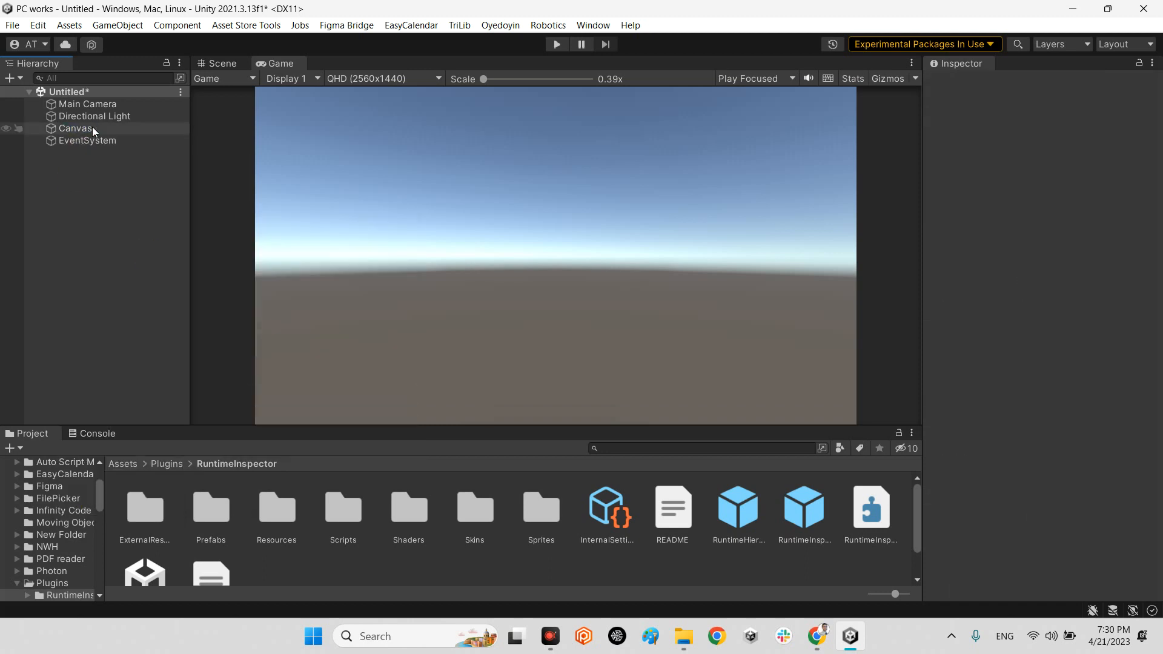
pyautogui.click(75, 128)
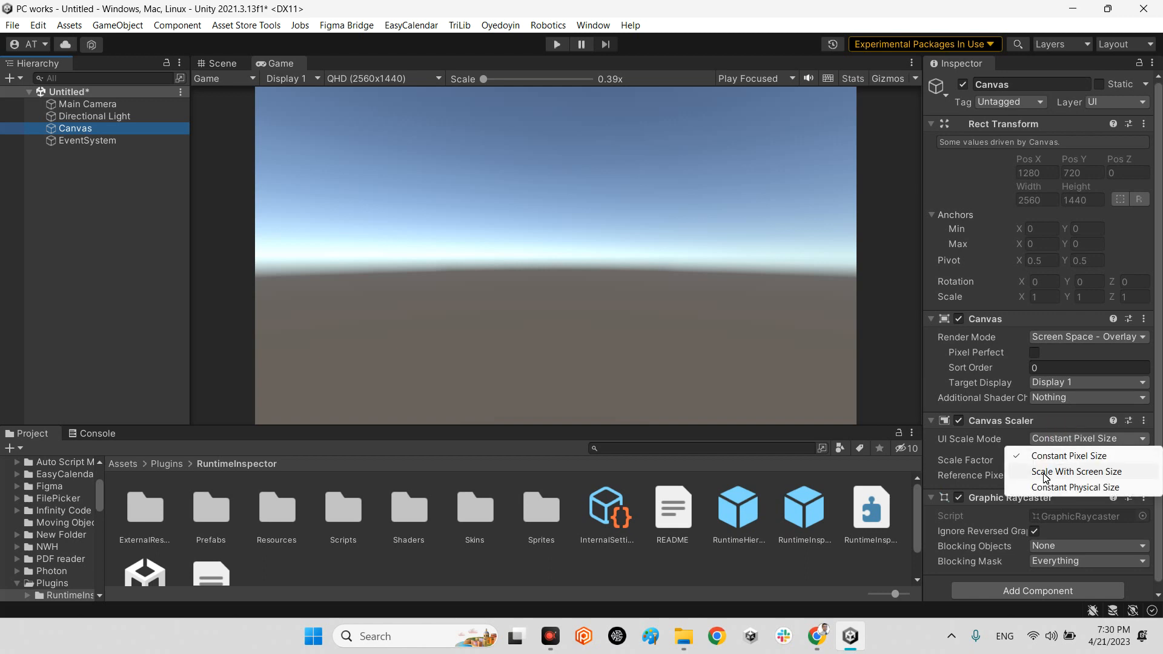
pyautogui.click(1076, 471)
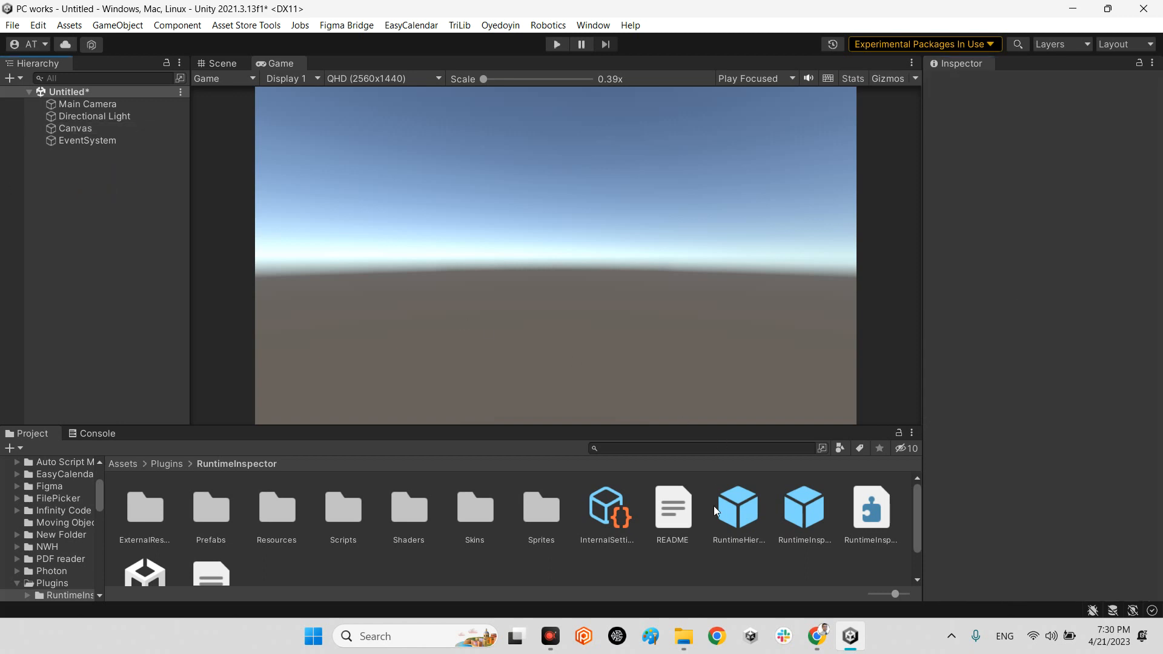
# Place the RuntimeInspector prefab under the Canvas beside the RuntimeHierarchy.
pyautogui.click(735, 507)
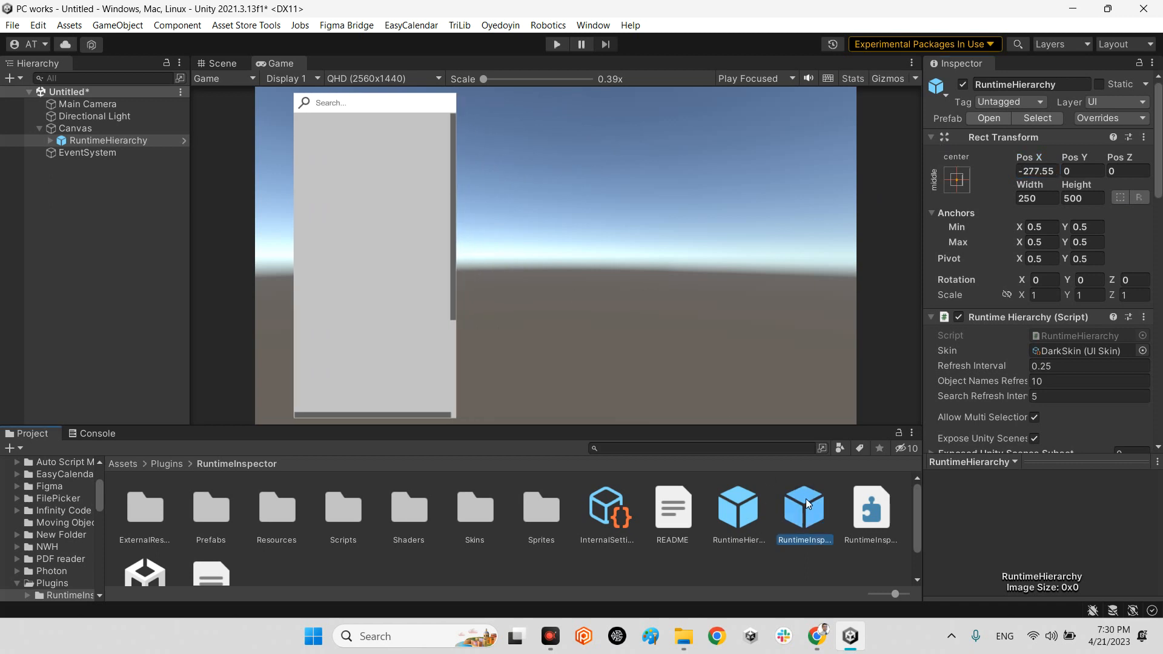
pyautogui.click(108, 141)
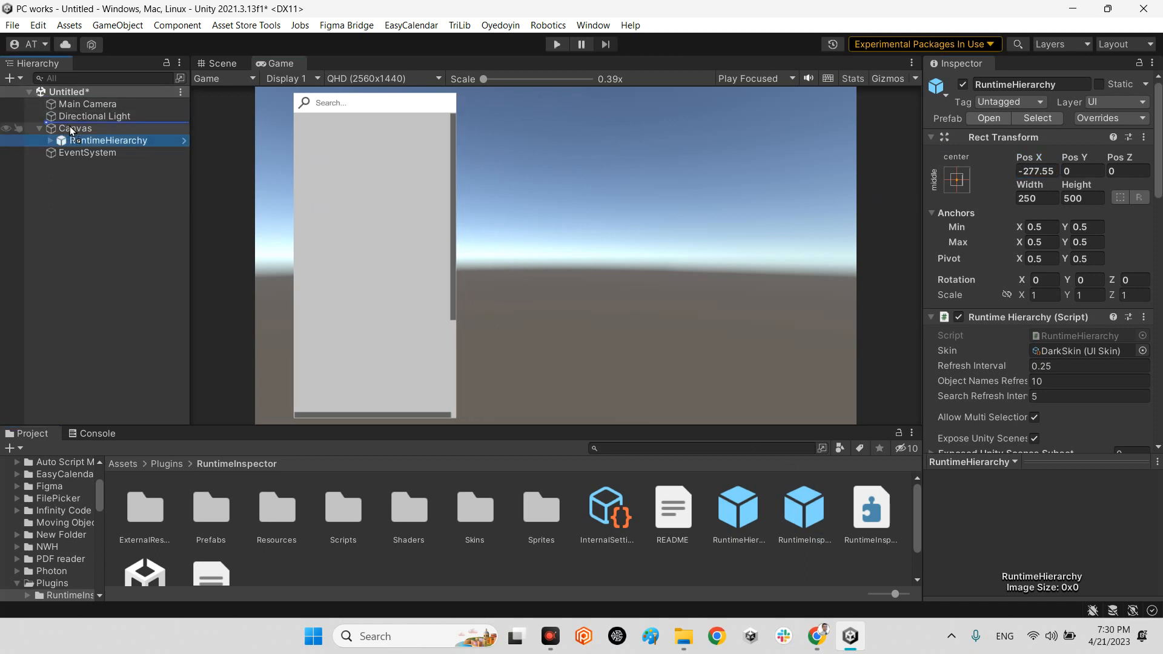
pyautogui.click(106, 153)
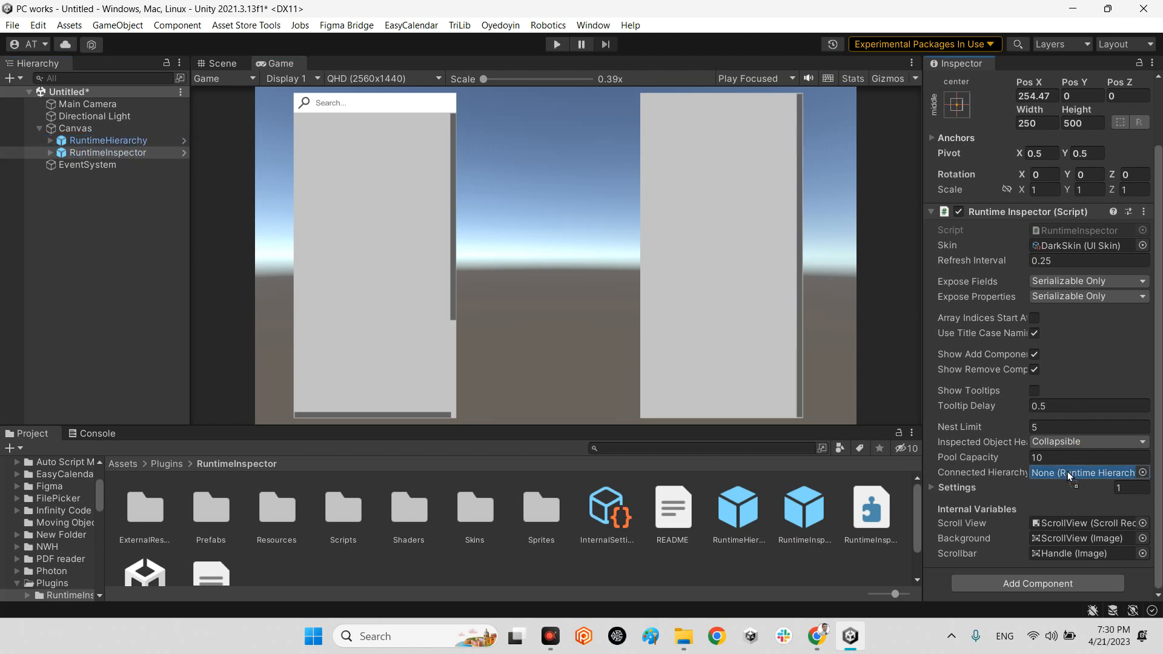
# Check the Connected Hierarchy/Inspector fields on both runtime components, then clear the selection.
pyautogui.click(108, 141)
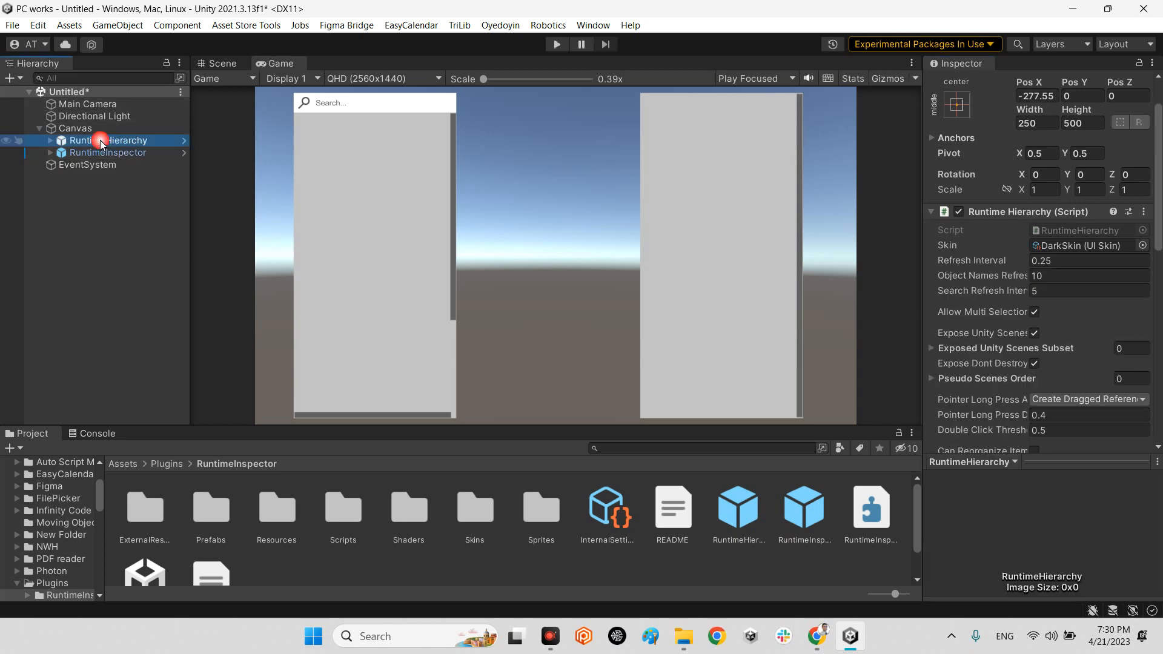
pyautogui.scroll(-3)
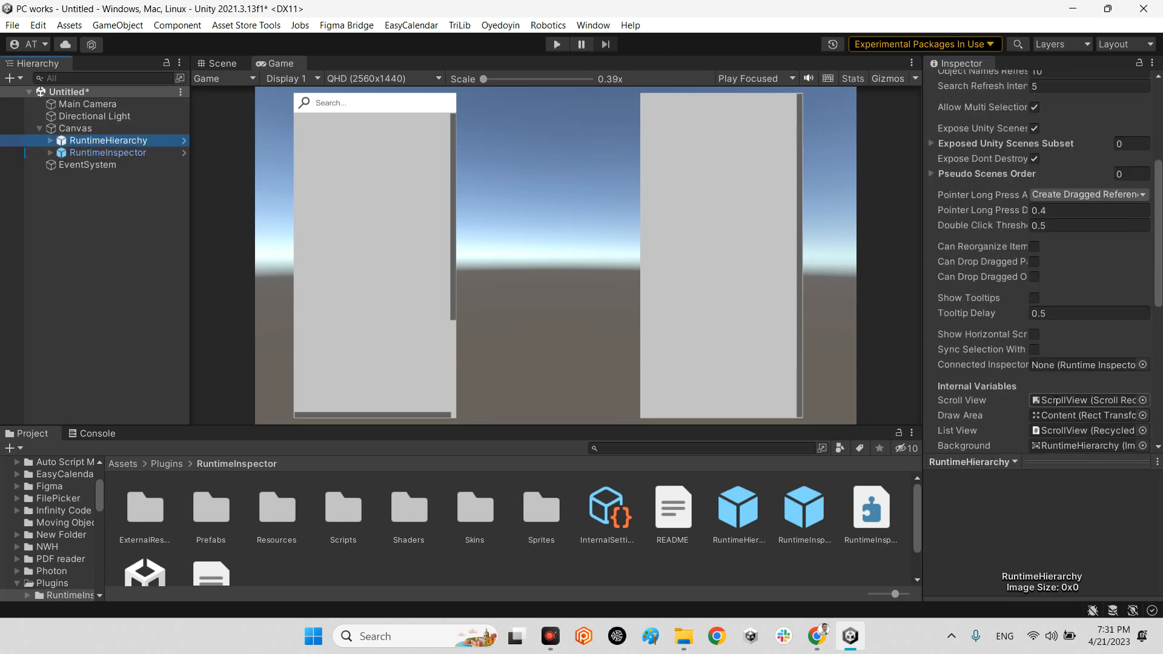
pyautogui.scroll(-3)
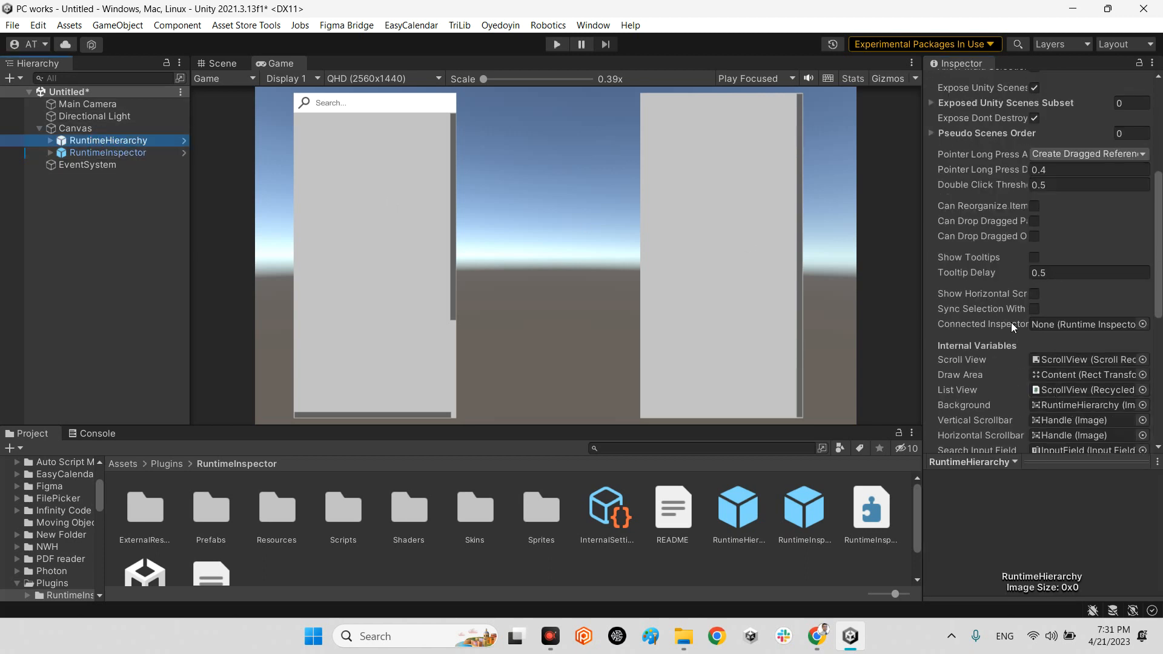
pyautogui.click(108, 152)
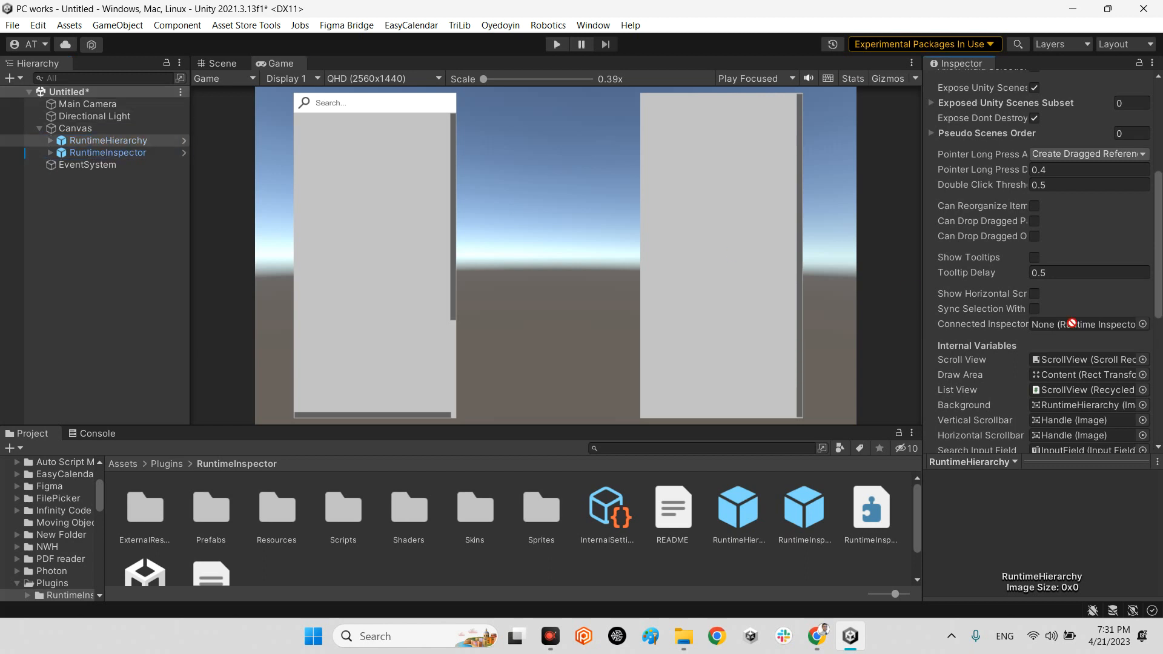
pyautogui.click(1088, 325)
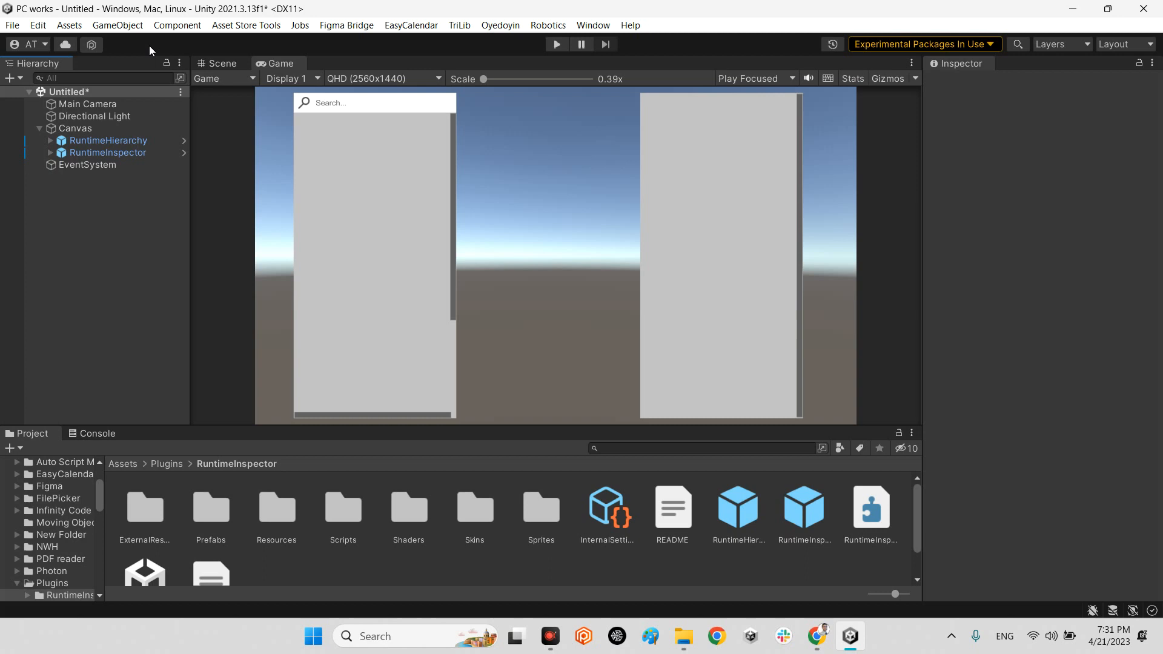
# Add a Cube to the scene and position it centred between the two runtime panels.
pyautogui.click(117, 24)
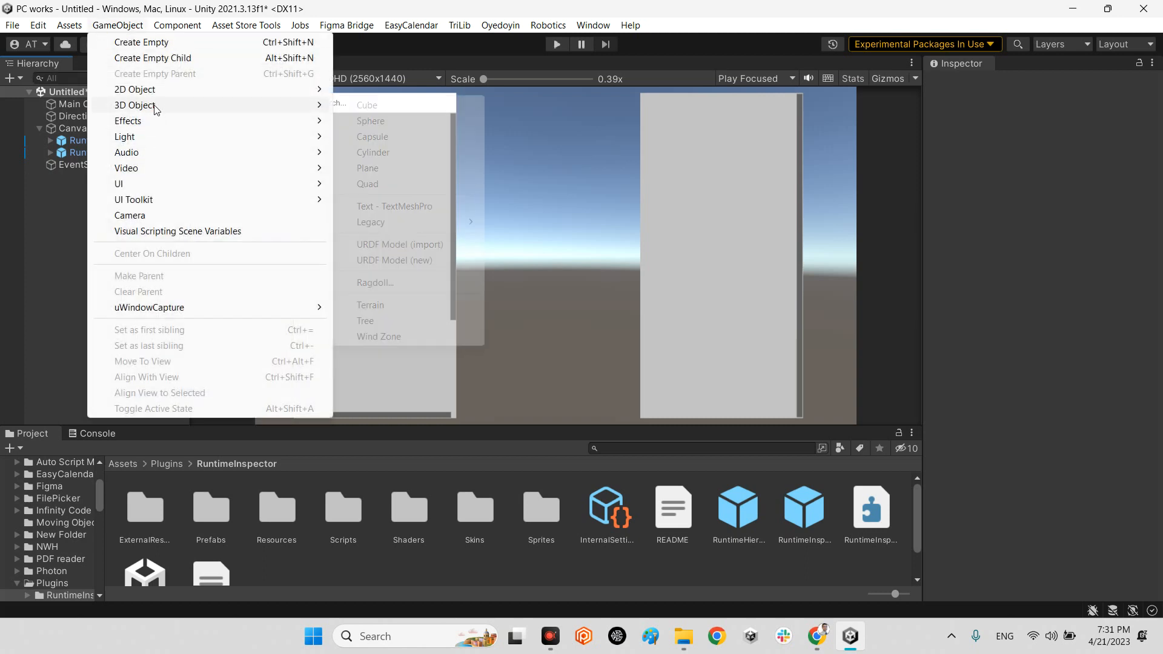
pyautogui.moveTo(378, 123)
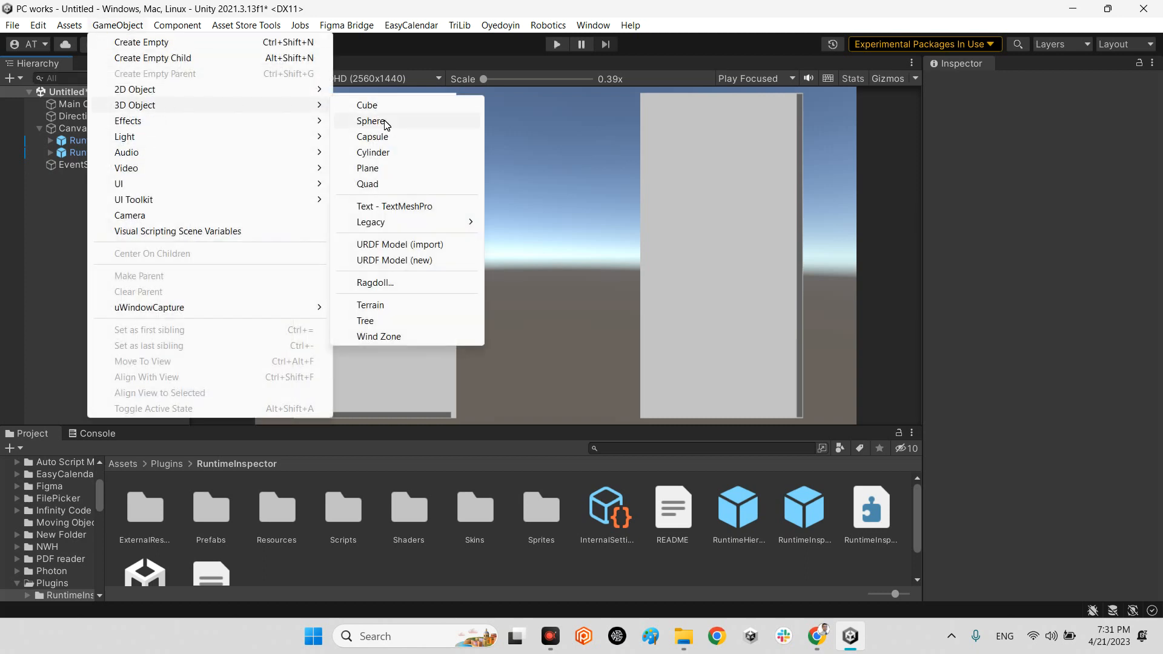
pyautogui.click(367, 105)
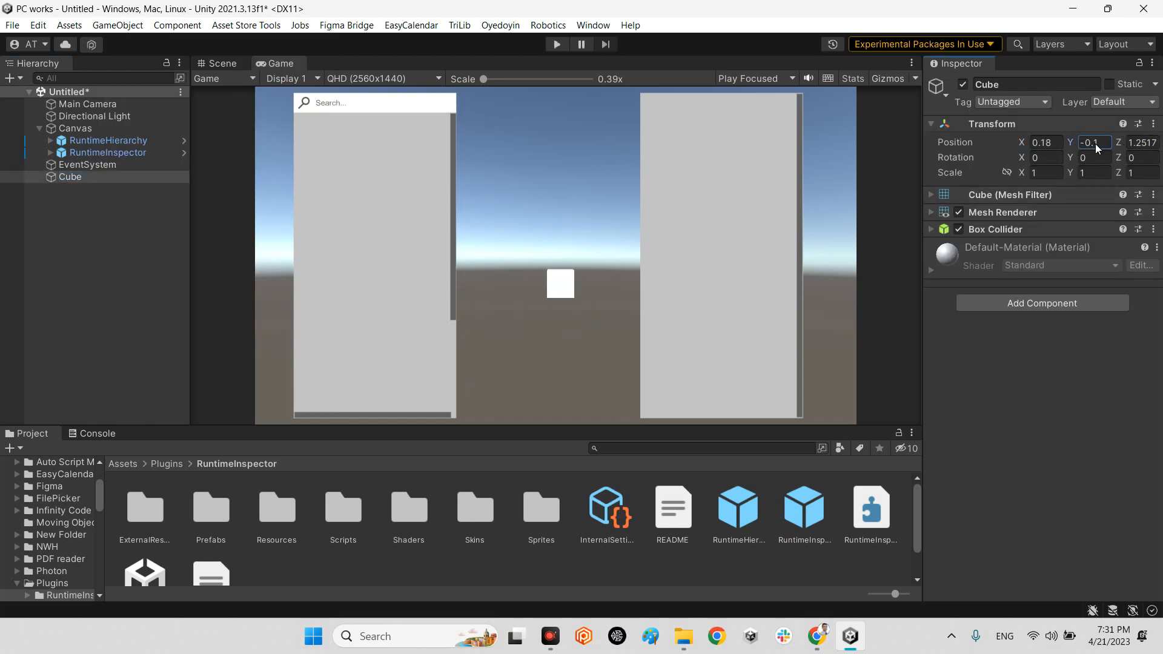
pyautogui.click(104, 259)
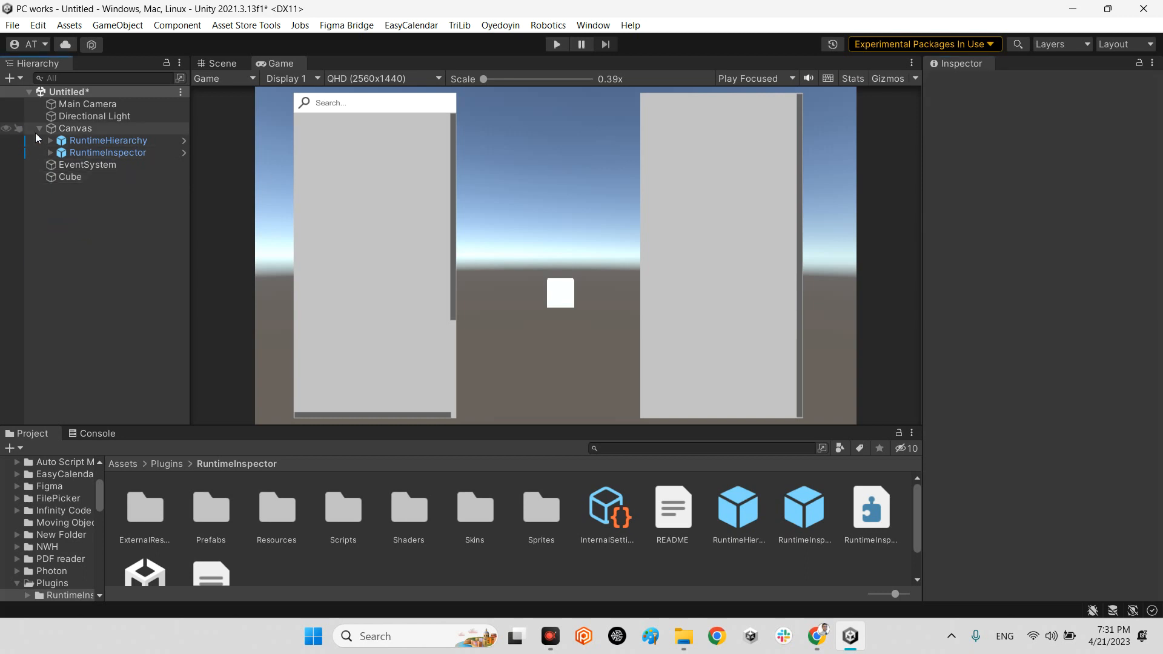
# Enter Play mode and inspect Main Camera, Directional Light and Cube via the runtime hierarchy.
pyautogui.click(556, 44)
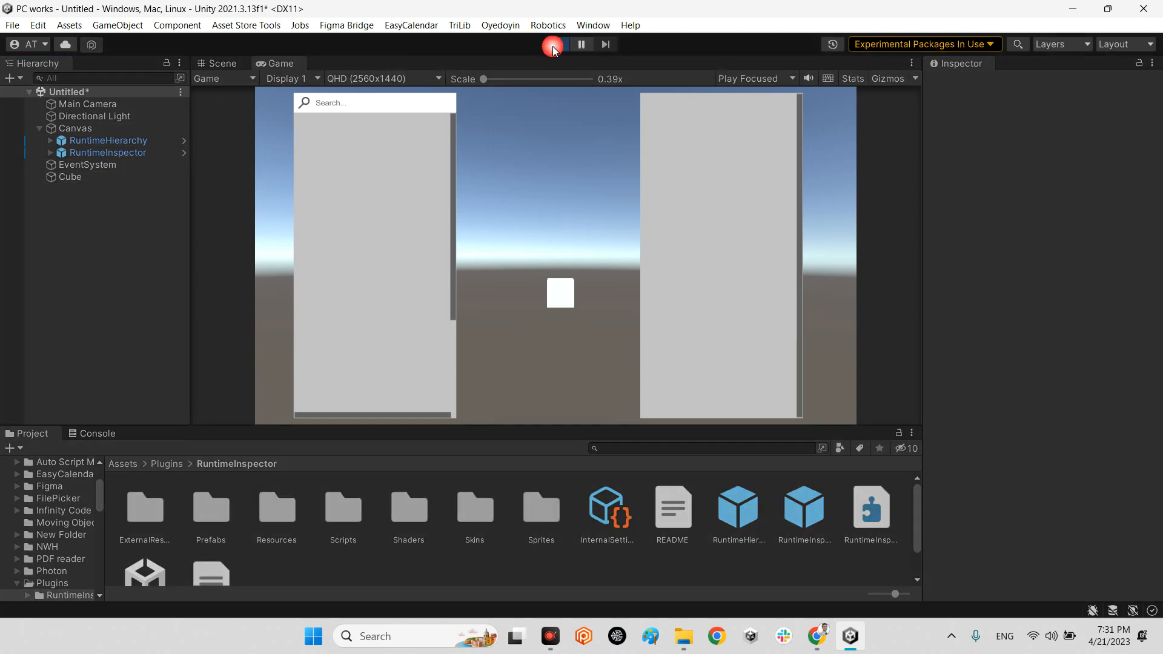
pyautogui.click(556, 43)
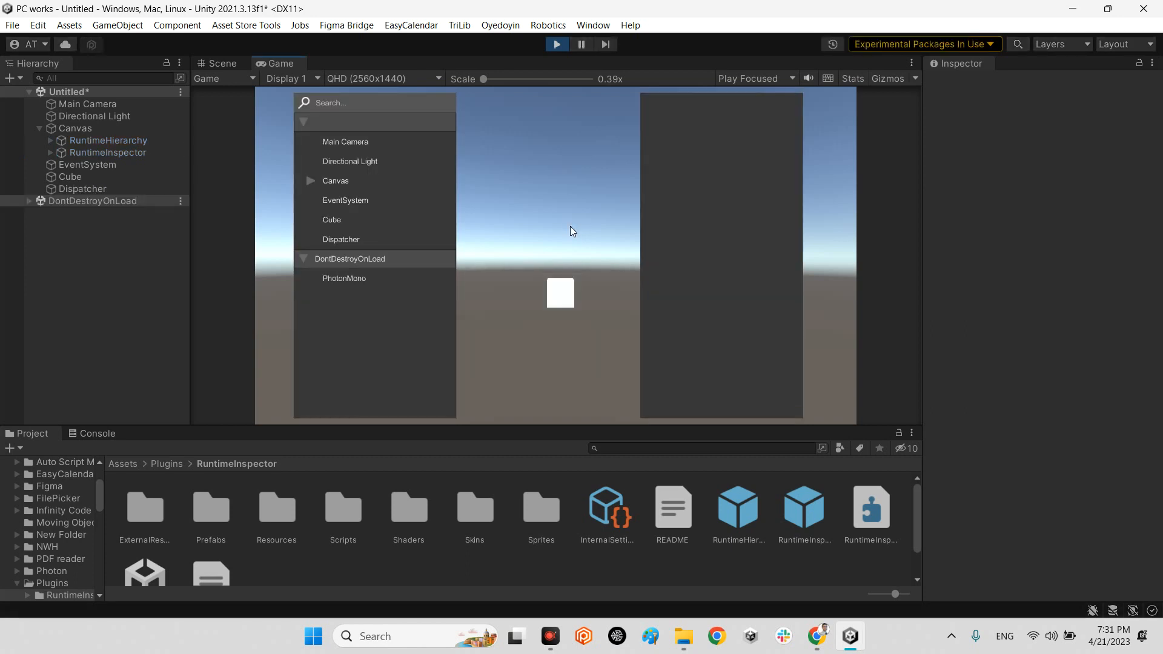
pyautogui.moveTo(322, 150)
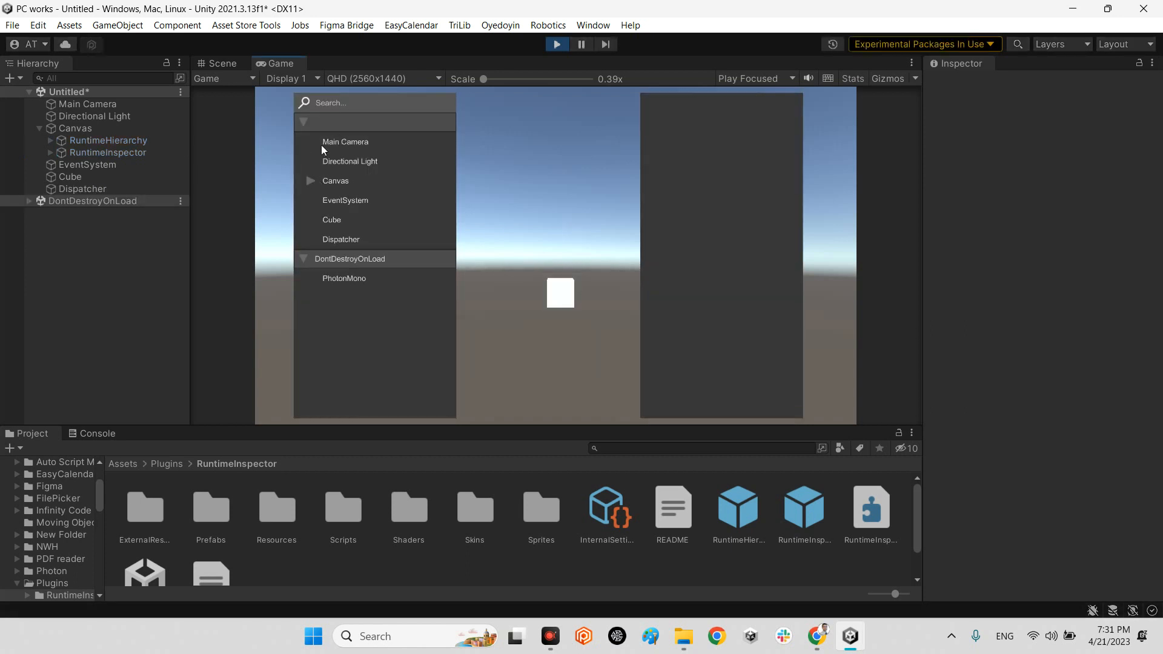
pyautogui.moveTo(345, 213)
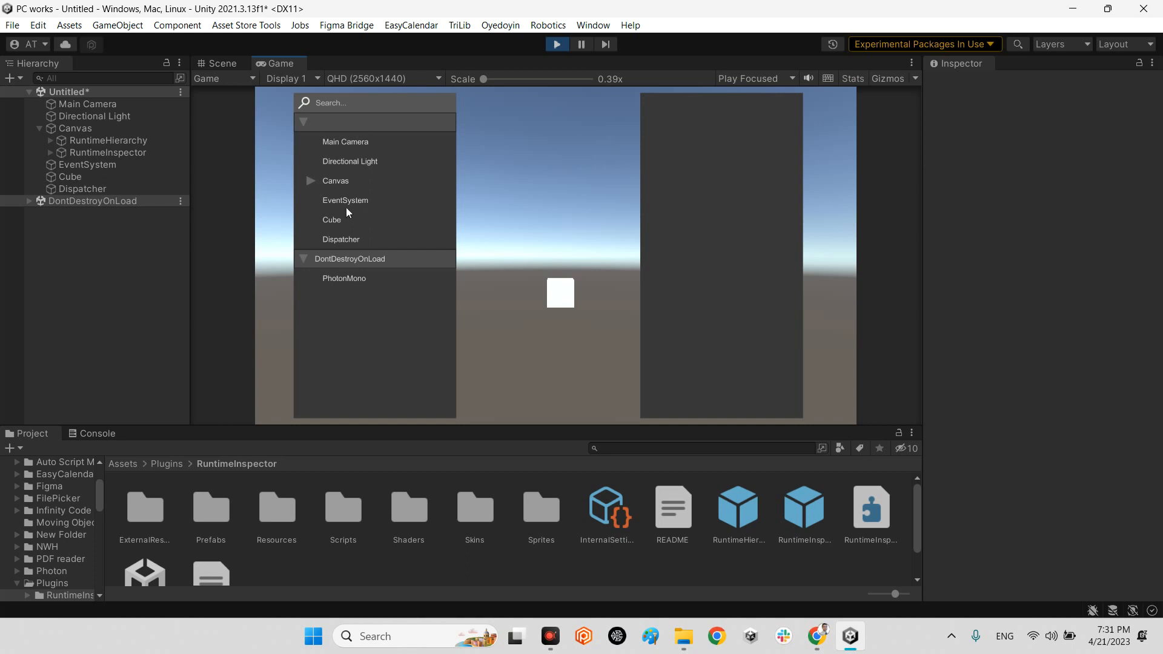
pyautogui.click(345, 142)
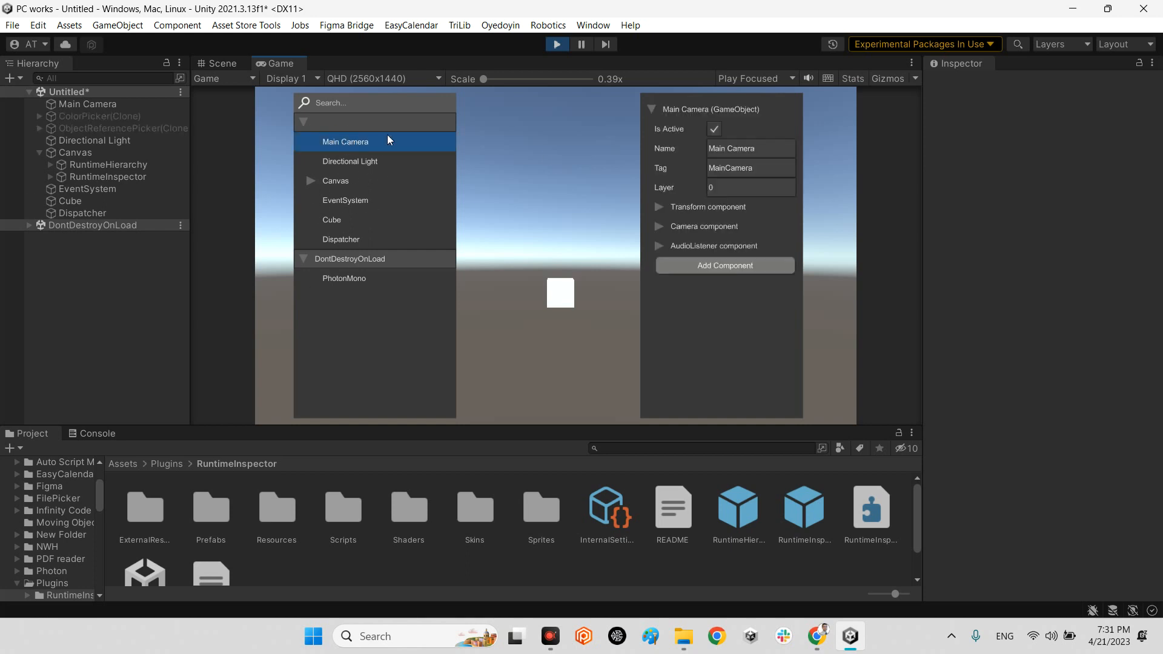
pyautogui.moveTo(719, 147)
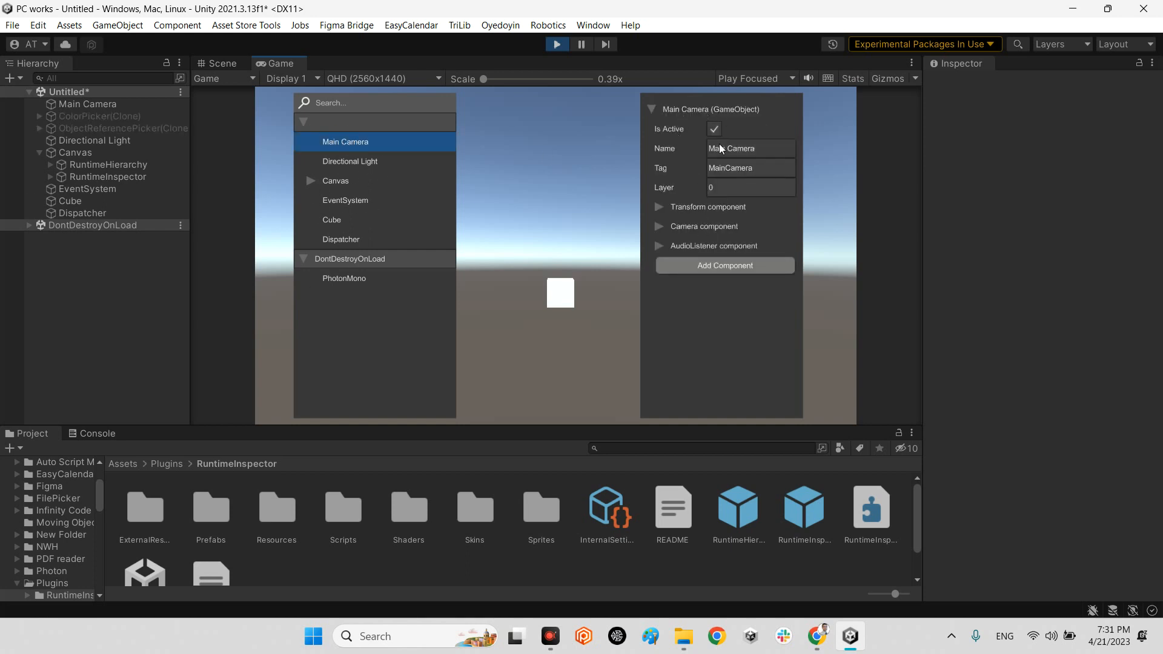
pyautogui.click(349, 161)
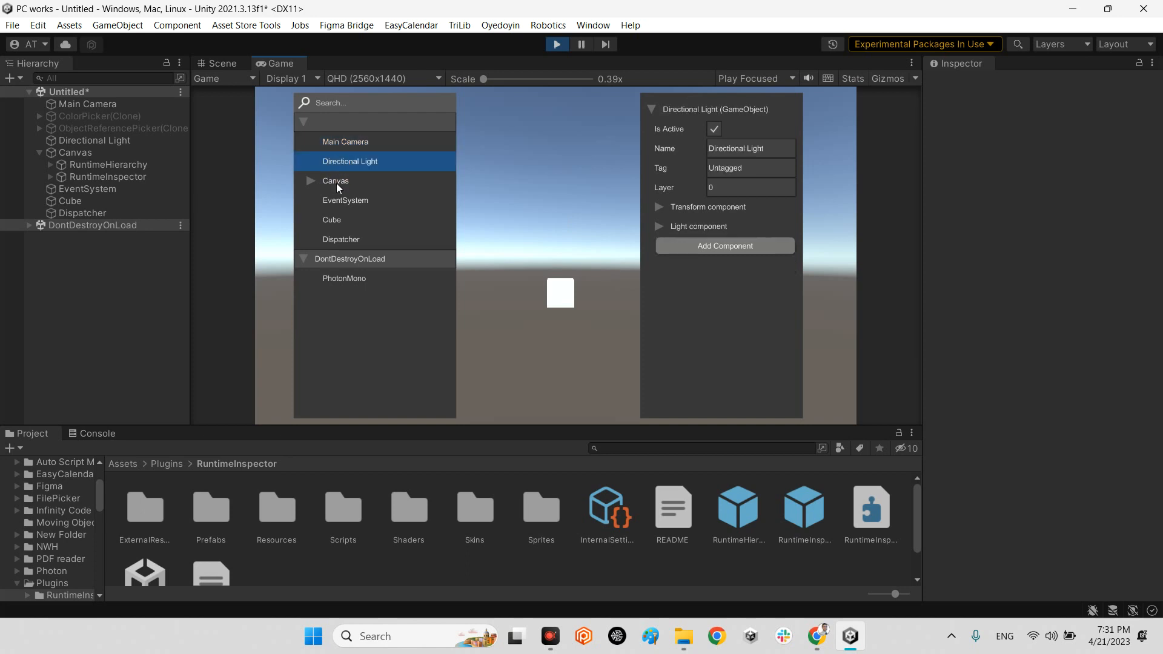
pyautogui.click(332, 220)
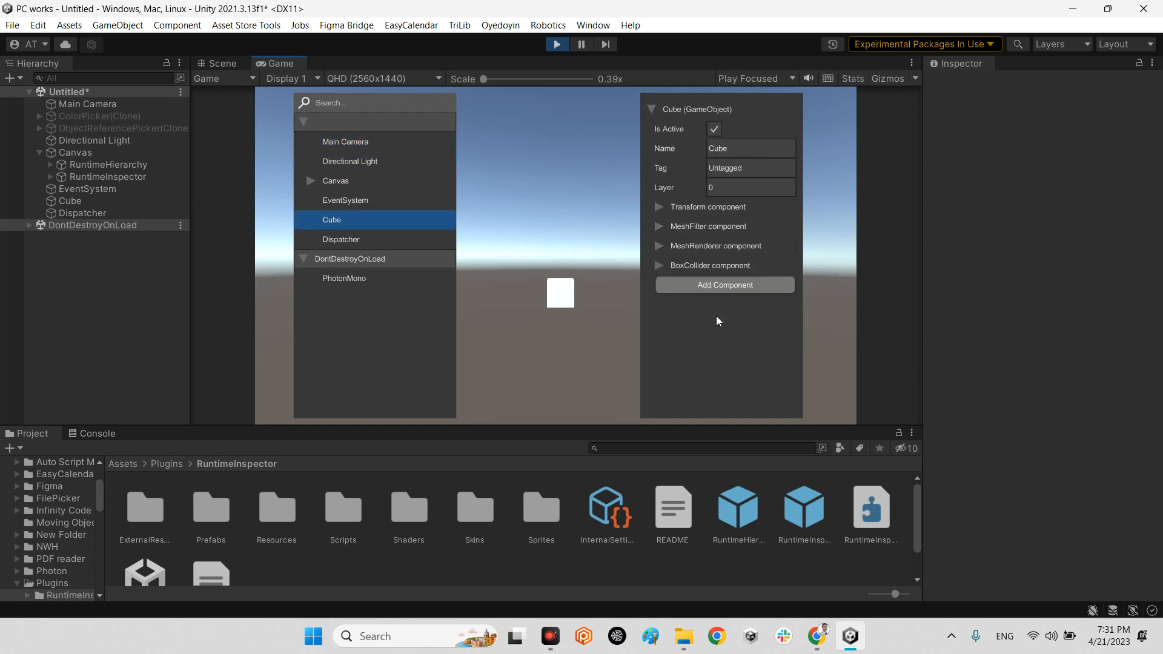
# Expand the Cube's Transform in the runtime inspector, set X rotation to 45, and review MeshRenderer settings.
pyautogui.click(660, 207)
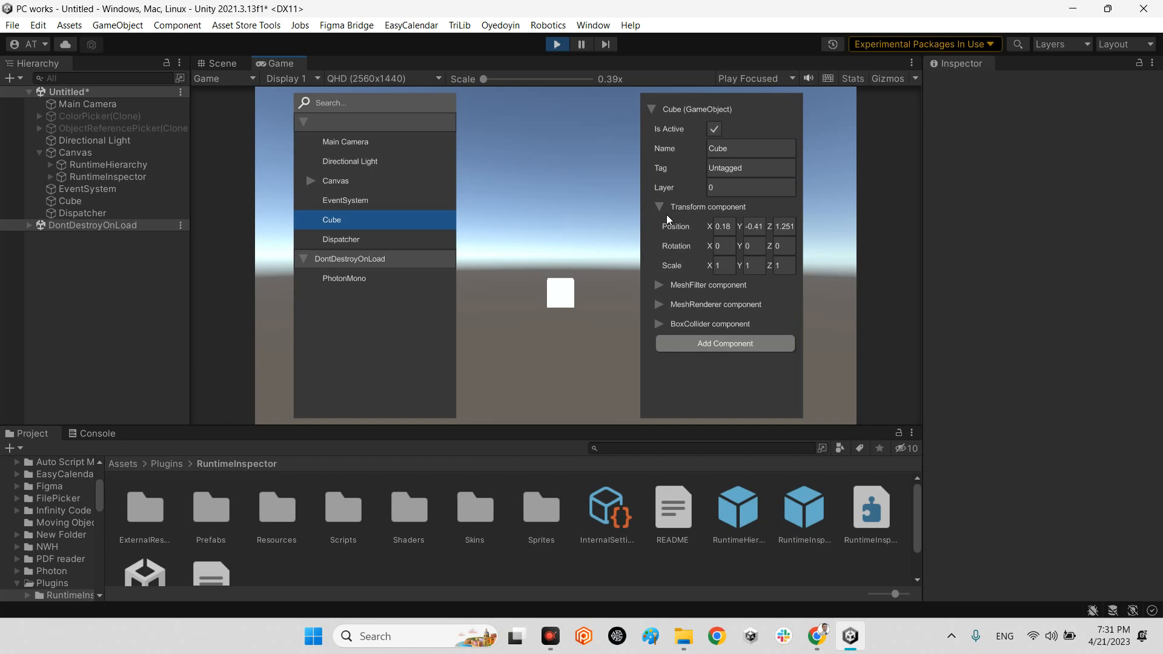
pyautogui.moveTo(723, 230)
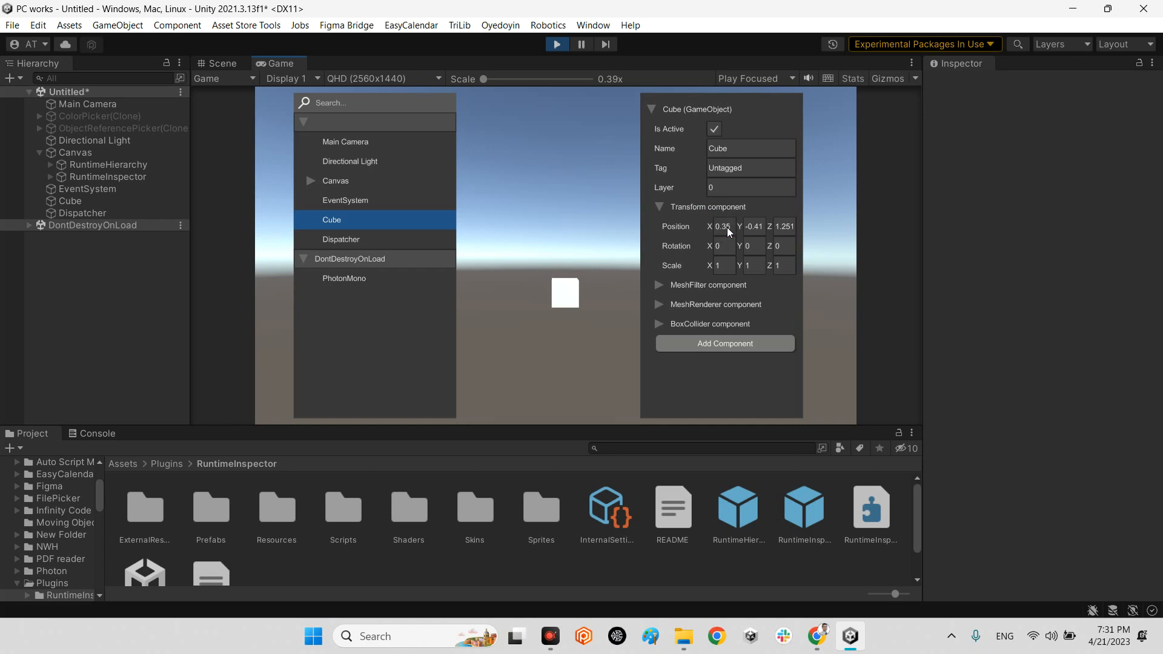
pyautogui.click(720, 246)
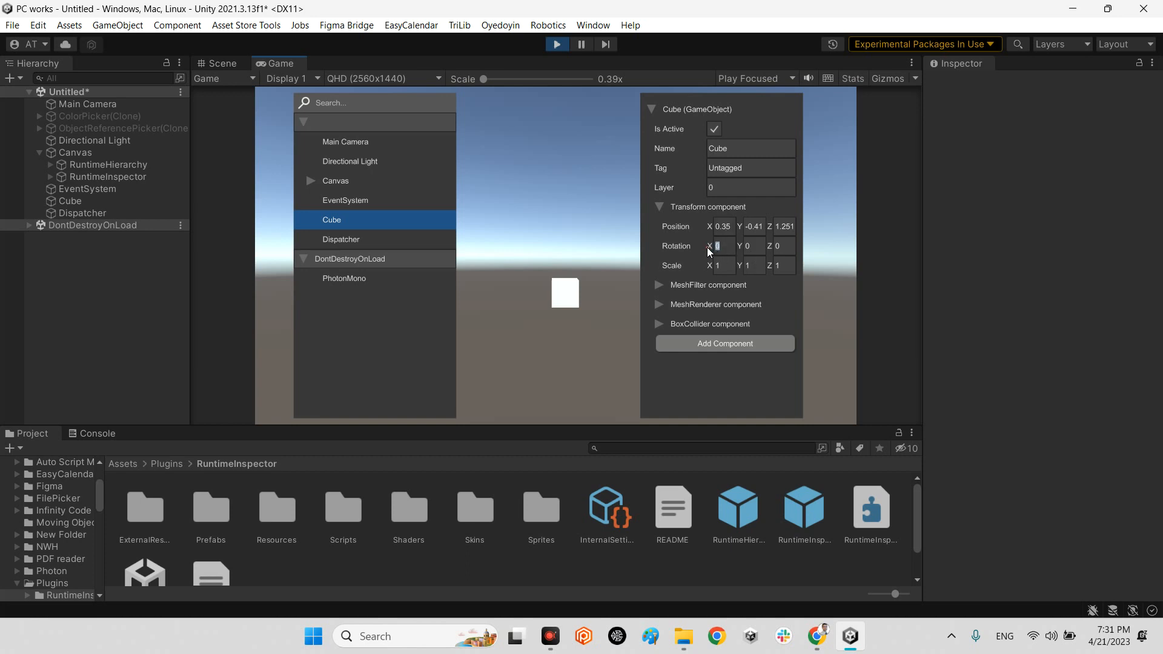
pyautogui.write('45')
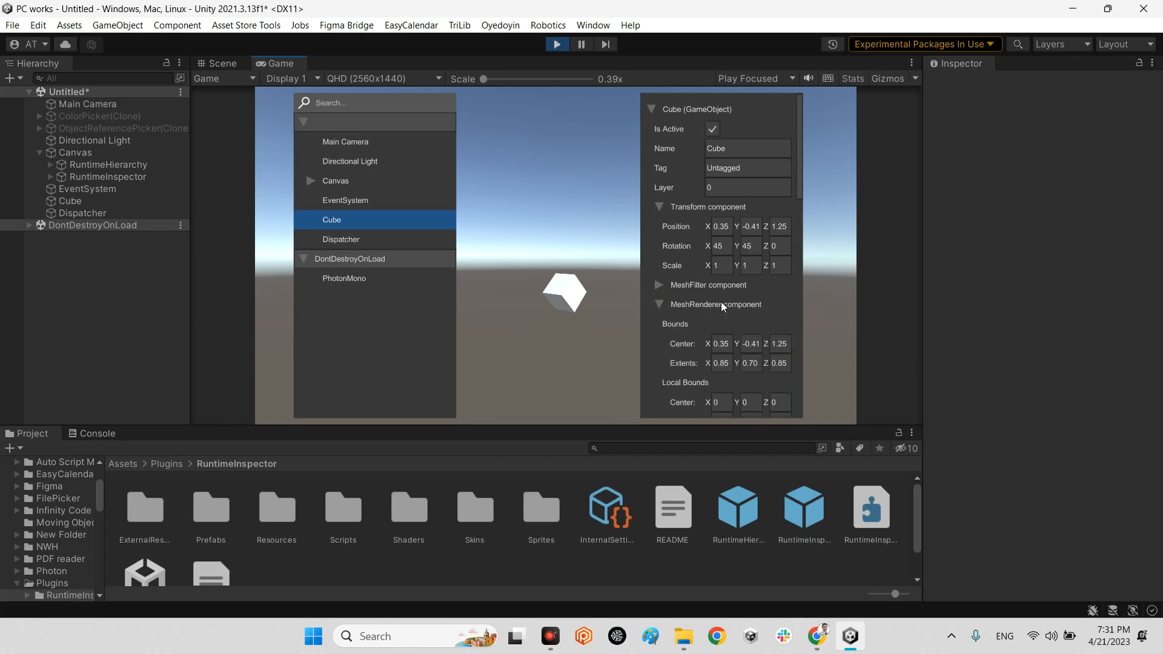
pyautogui.scroll(-3)
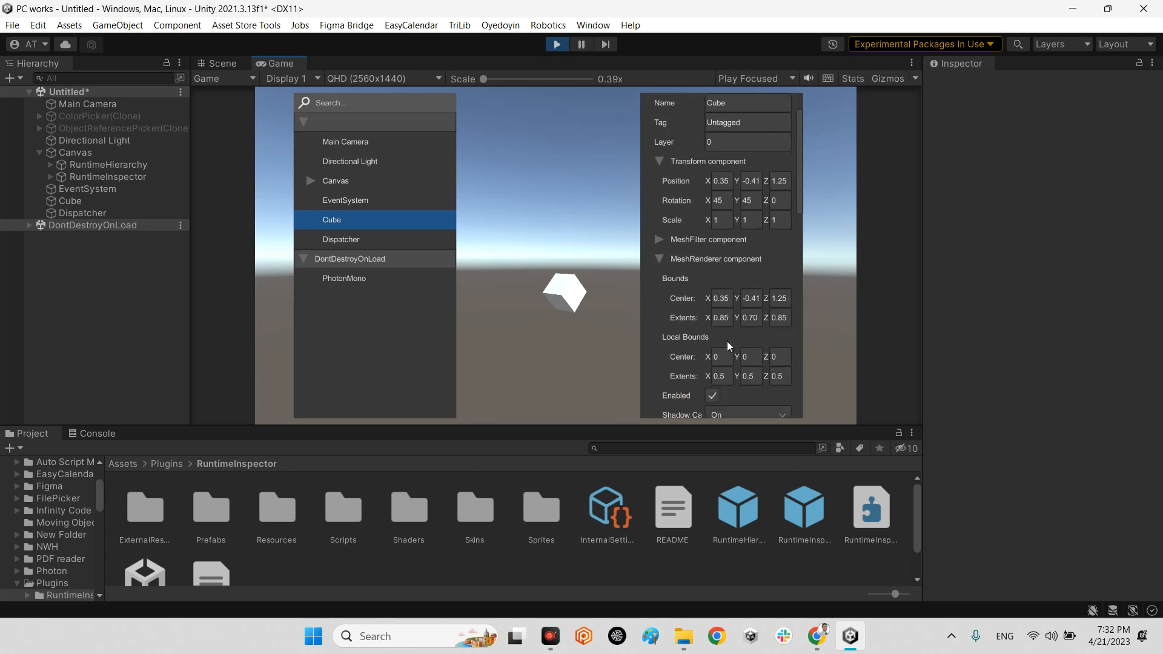
pyautogui.scroll(-3)
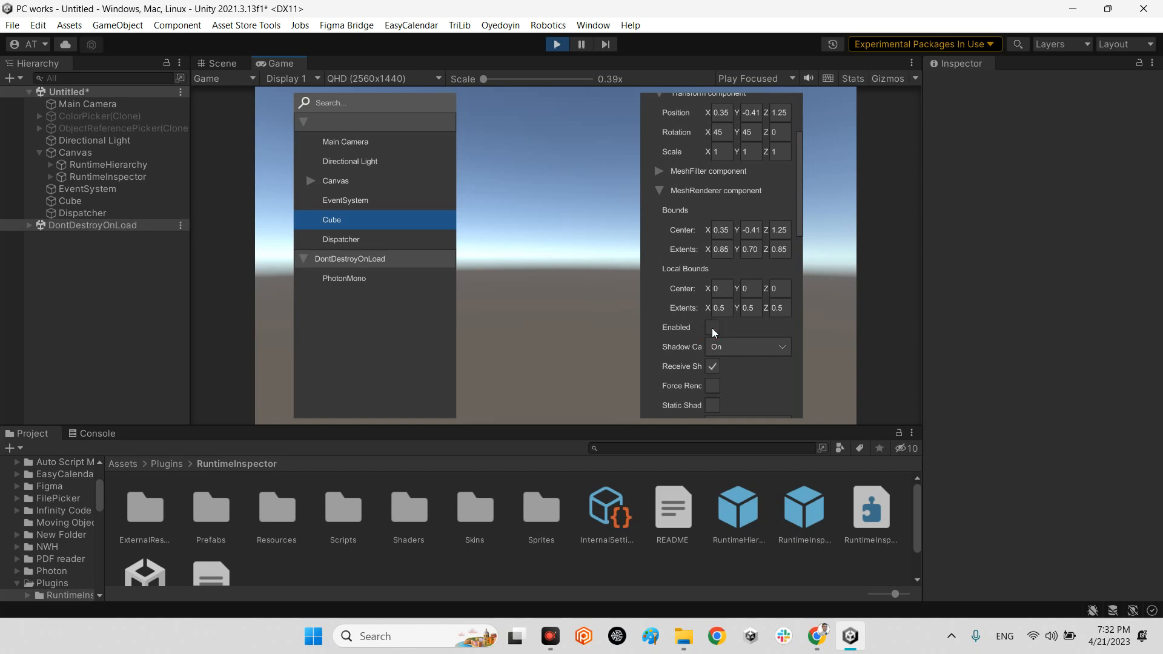
pyautogui.scroll(-3)
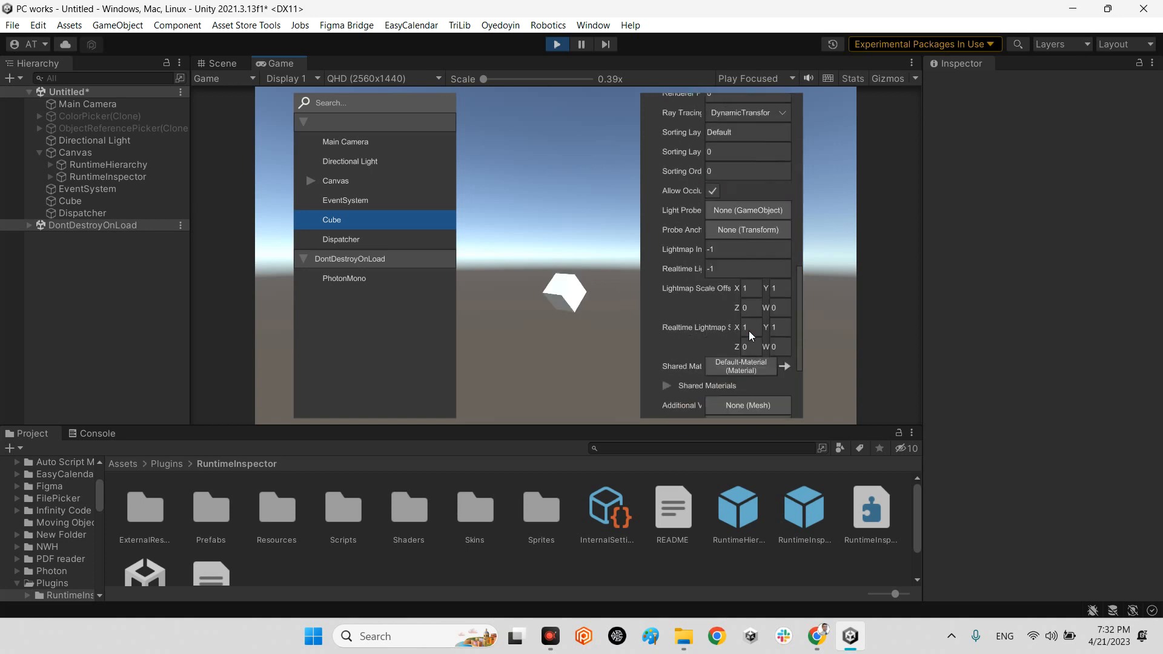
# Add a UnityEngine.Rigidbody to the Cube via the runtime inspector's Add Component search 'rigi'.
pyautogui.click(720, 401)
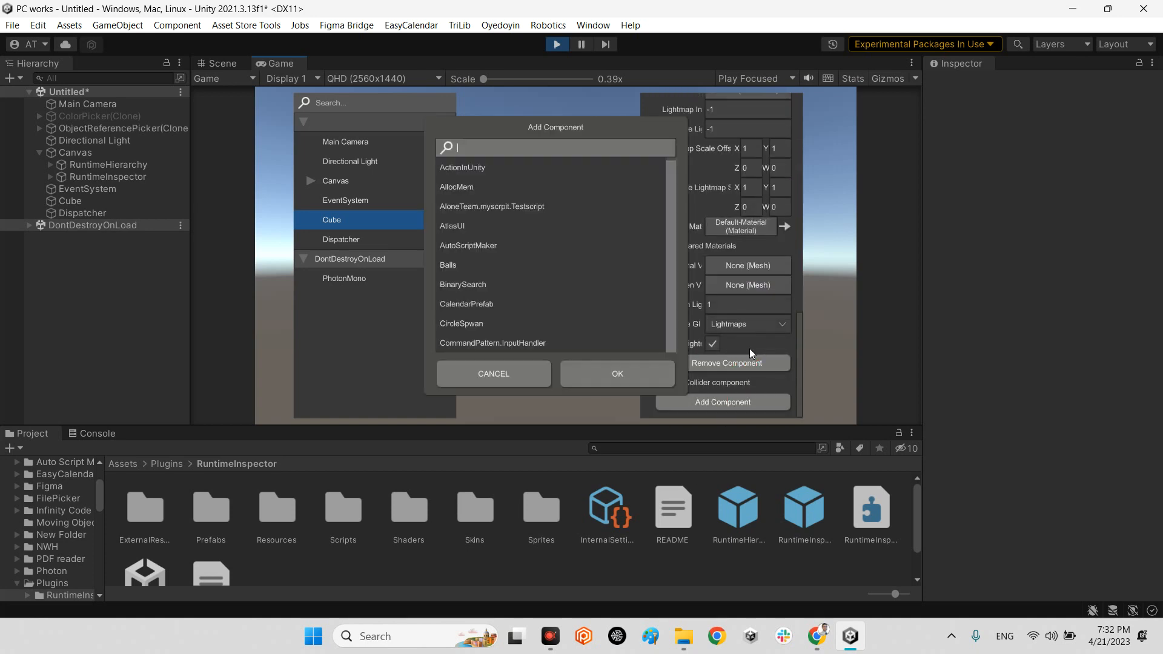
pyautogui.moveTo(492, 246)
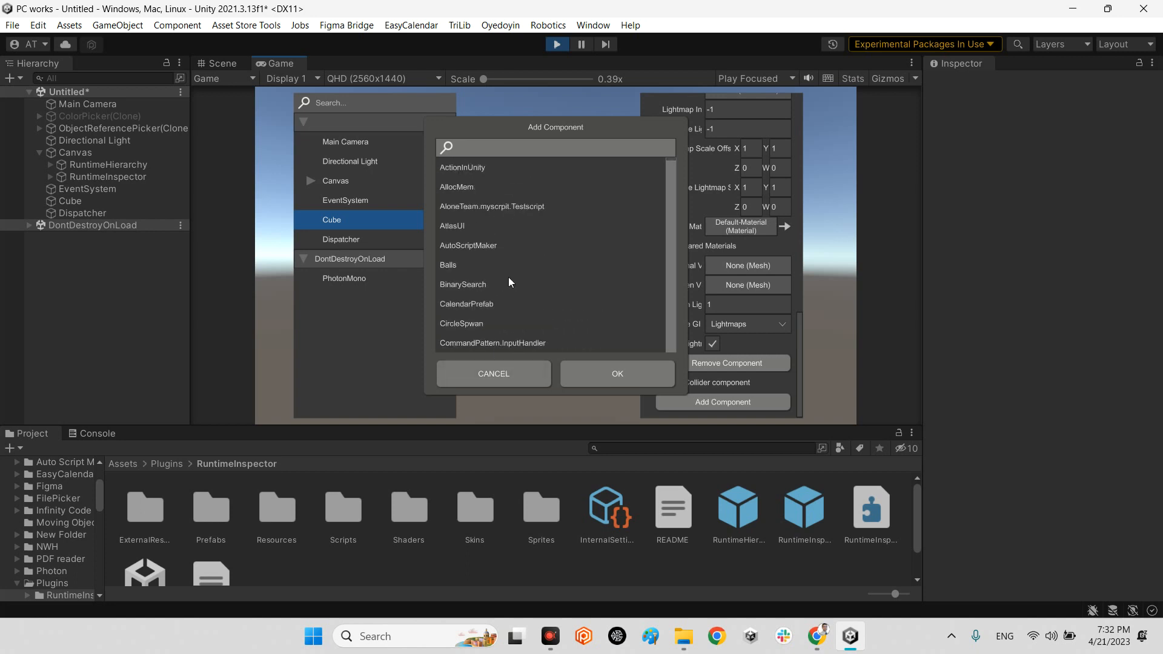
pyautogui.write('rigi')
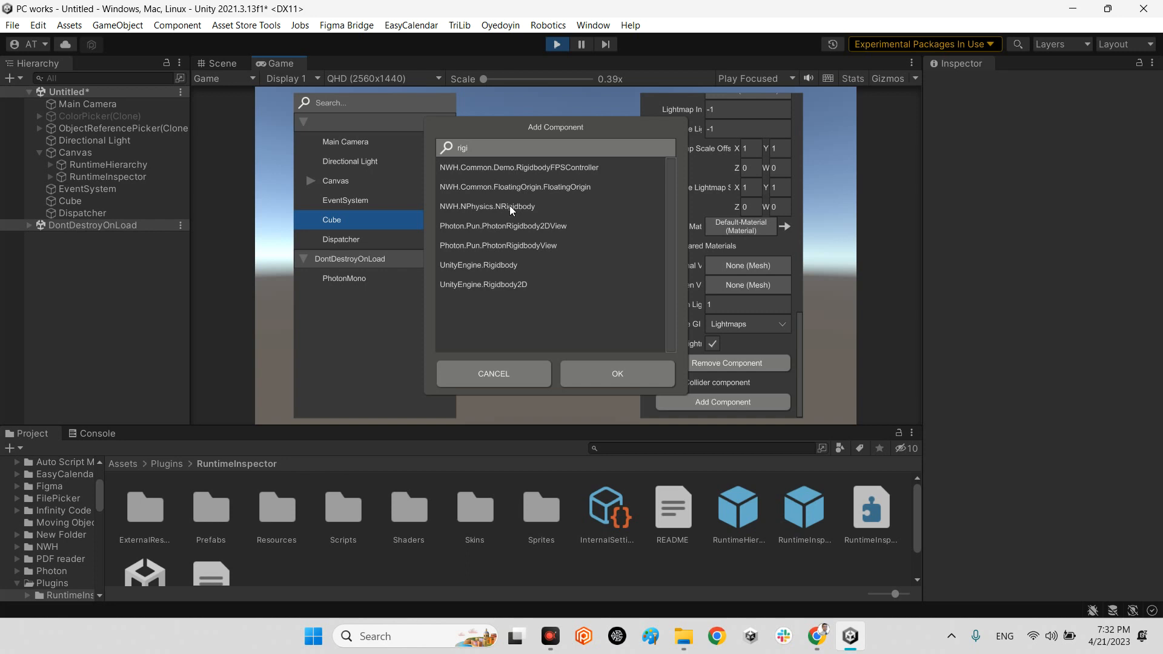
pyautogui.moveTo(486, 270)
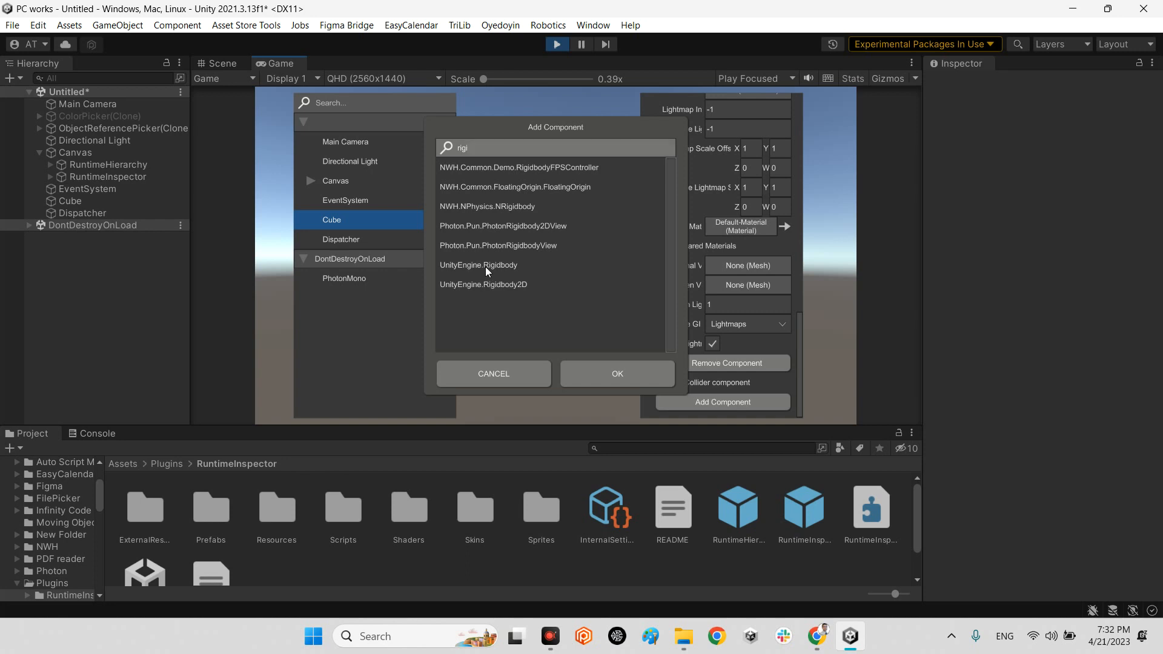
pyautogui.click(615, 374)
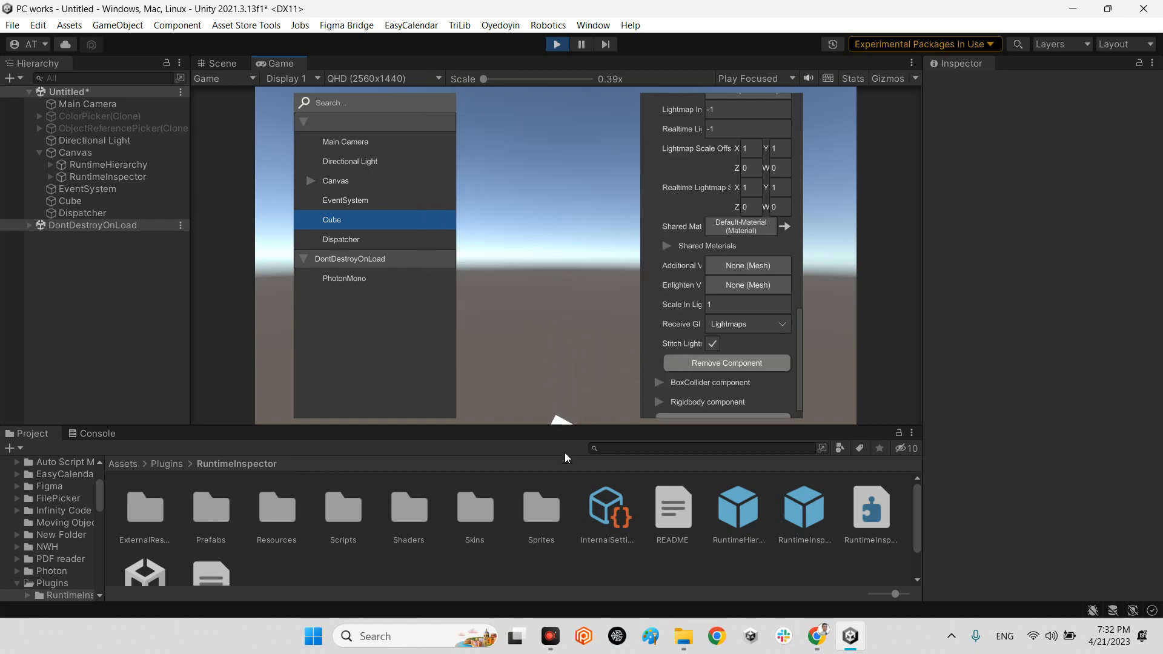
pyautogui.moveTo(889, 245)
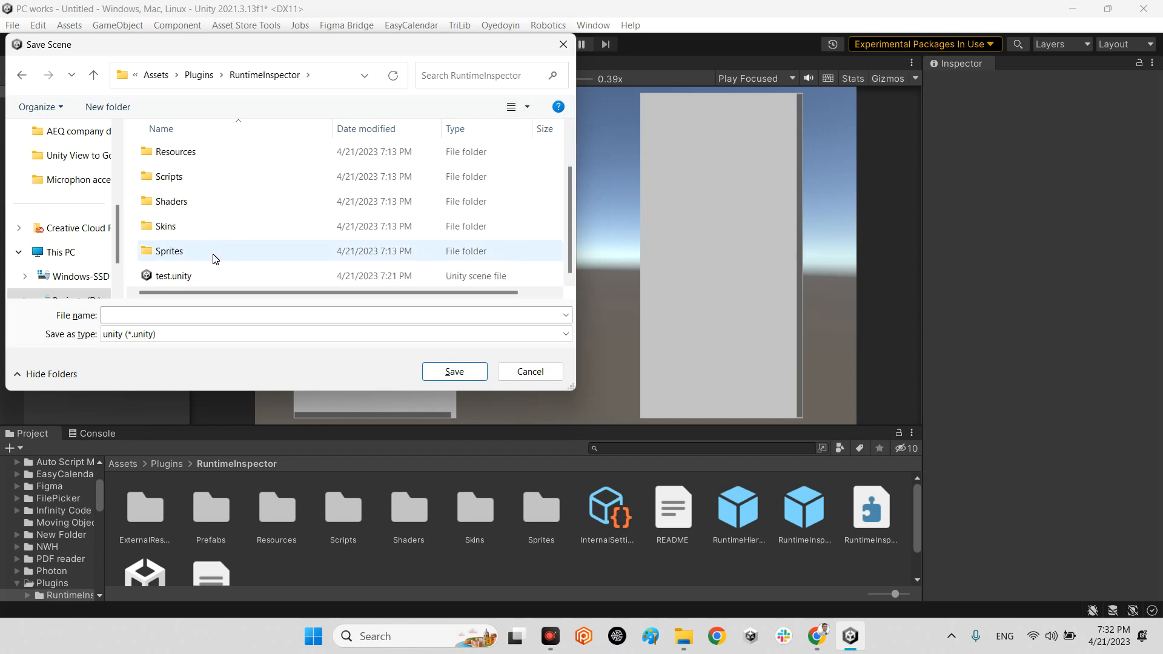
# Save the scene as 'test' in the RuntimeInspector folder.
pyautogui.click(453, 372)
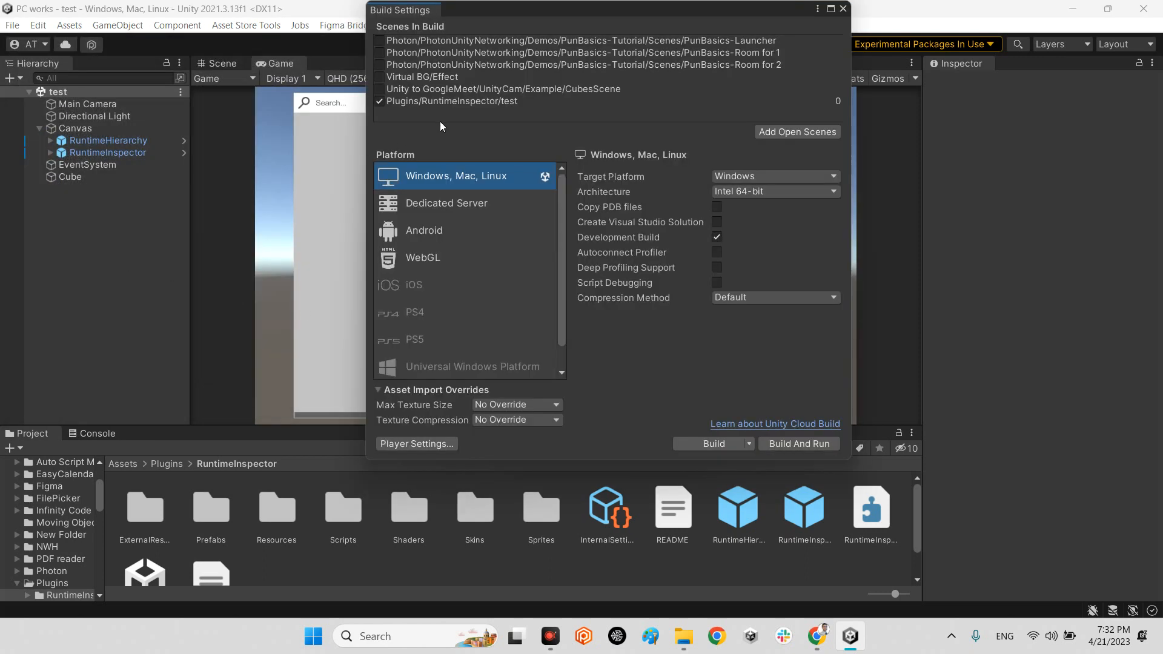
pyautogui.moveTo(857, 432)
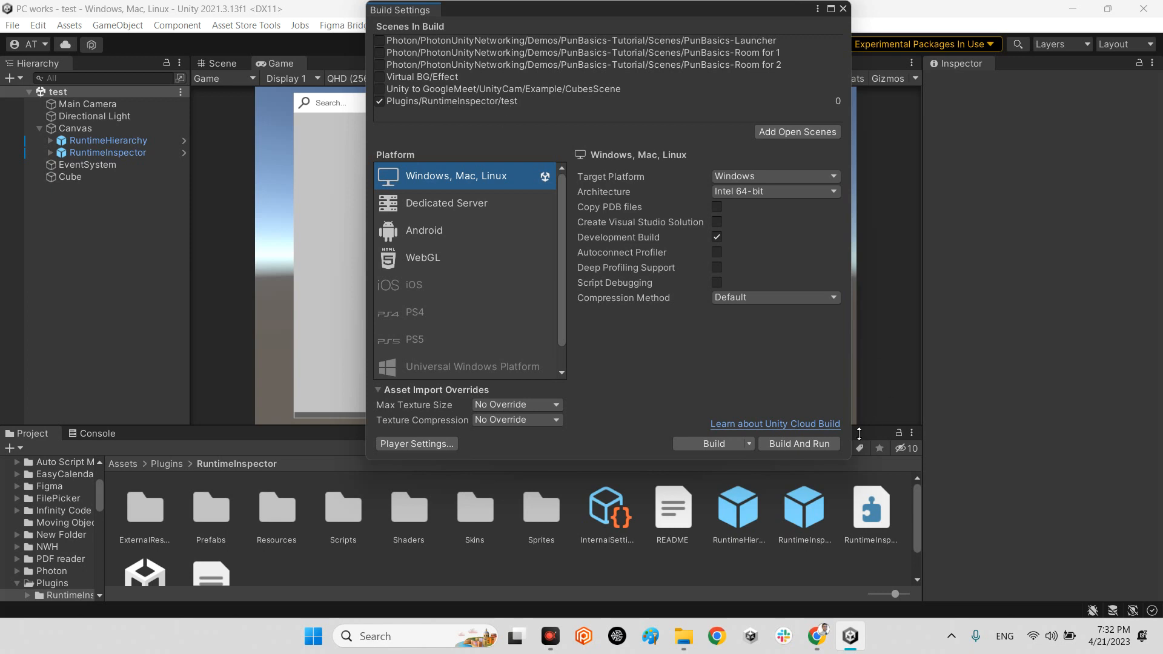
# Build the Windows executable into the TestPC folder on the Desktop.
pyautogui.click(708, 444)
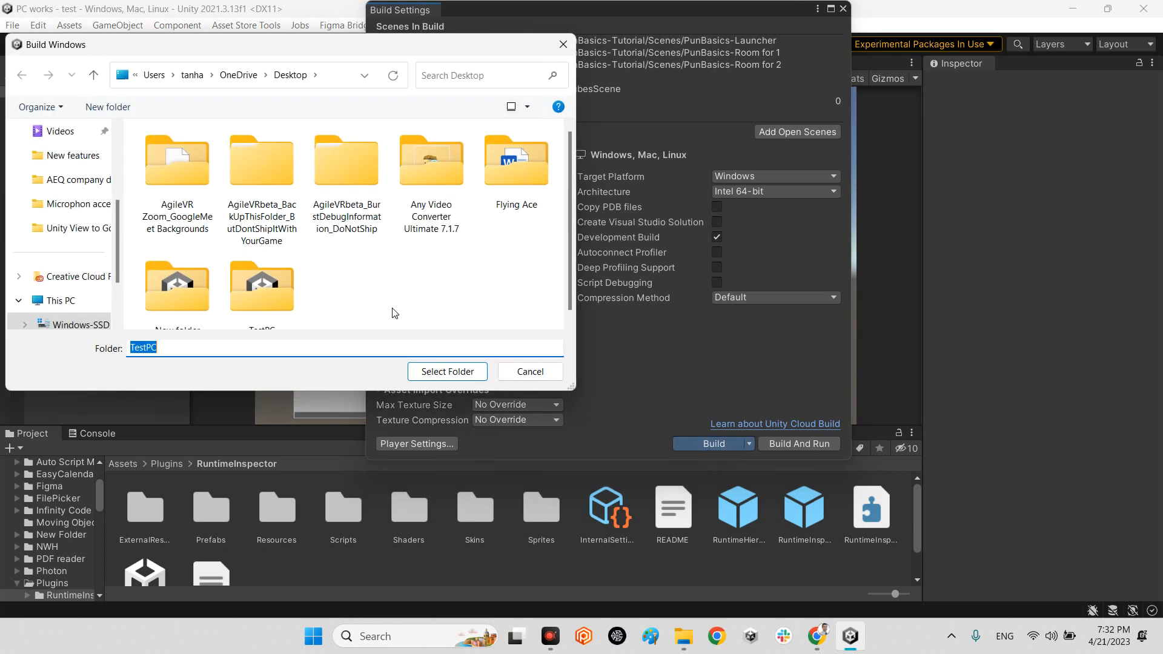
pyautogui.doubleClick(262, 289)
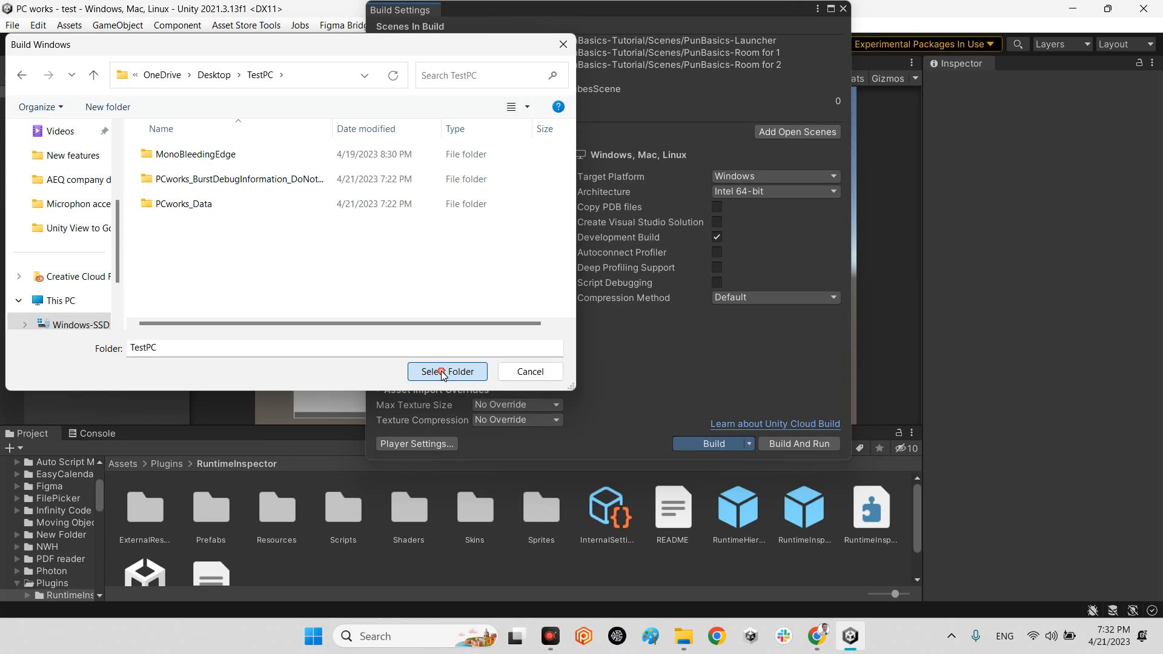
pyautogui.click(446, 372)
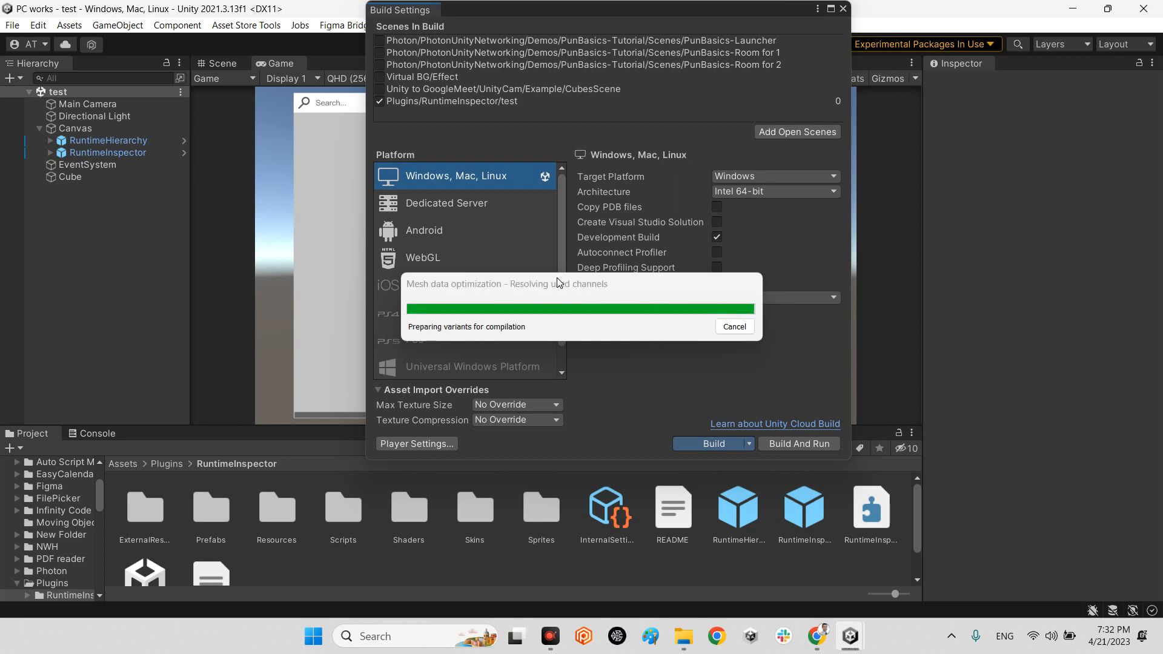
pyautogui.moveTo(682, 297)
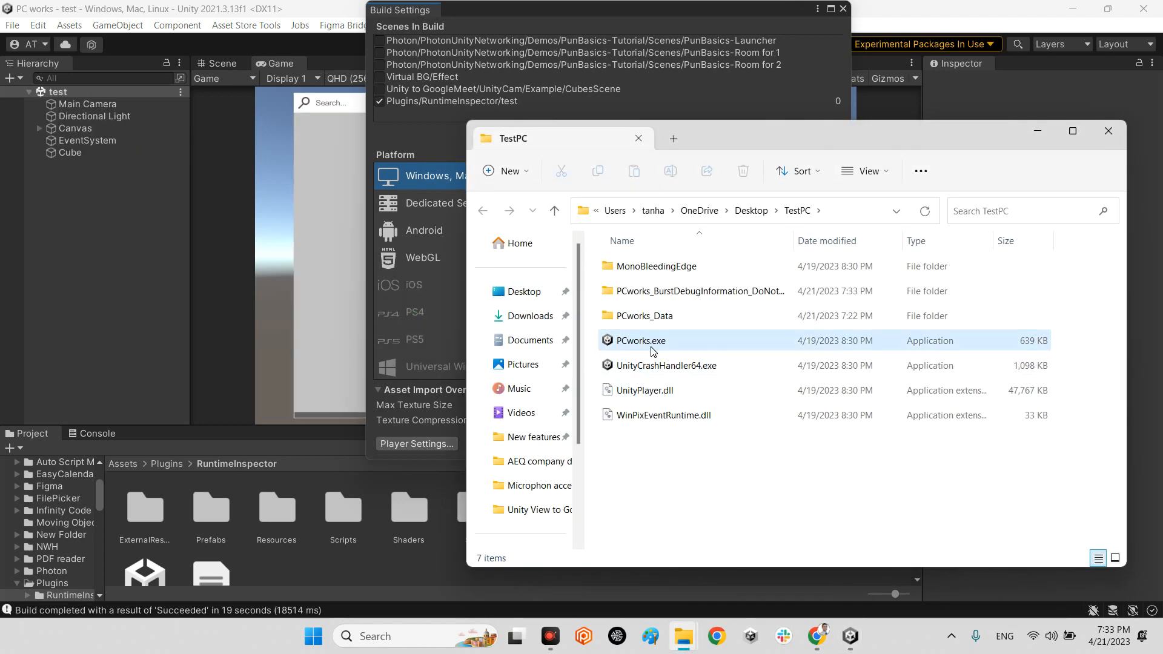
# Launch PCworks.exe from the TestPC folder.
pyautogui.doubleClick(640, 341)
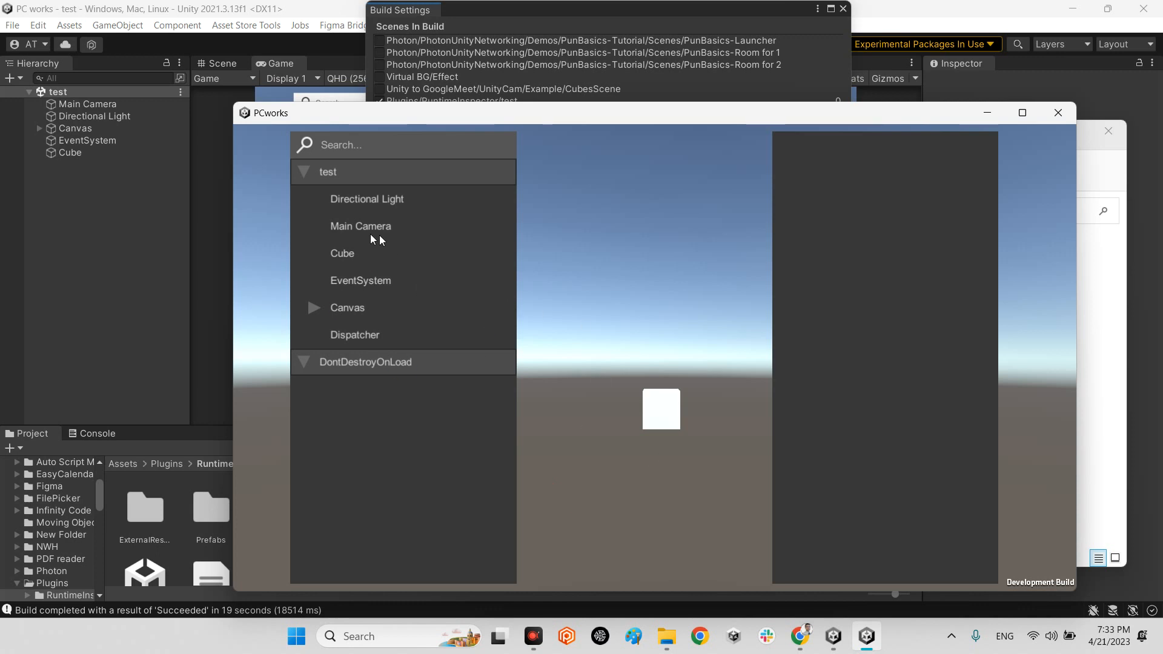
# Select the Cube and expand its Transform and MeshRenderer in the runtime inspector.
pyautogui.click(343, 253)
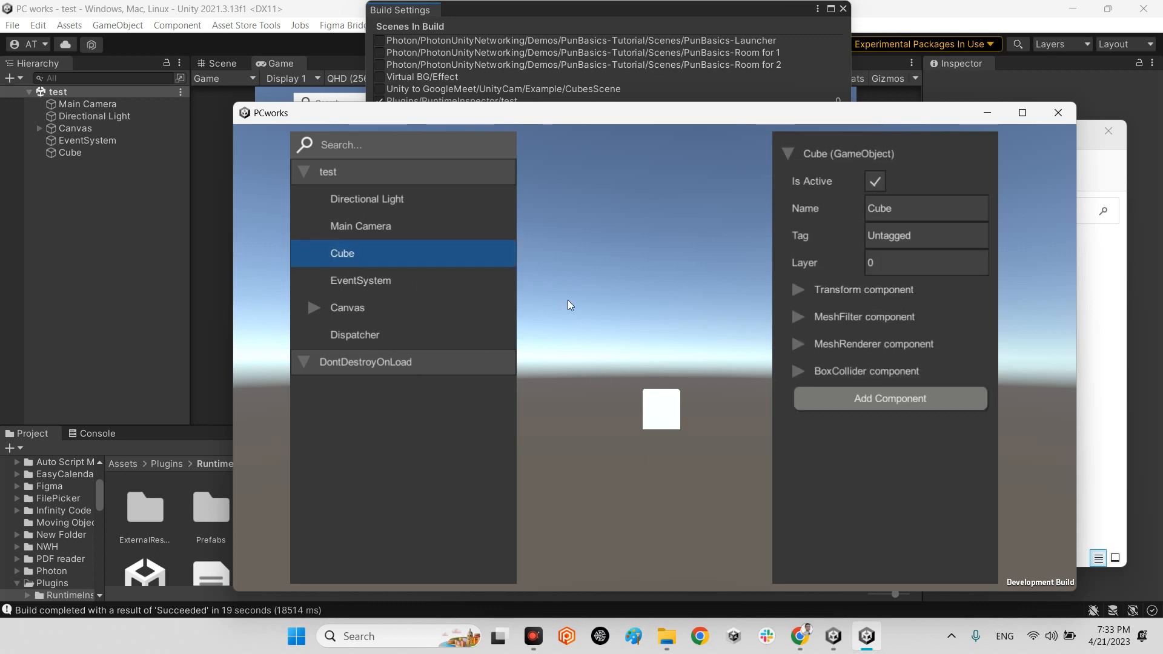
pyautogui.click(801, 290)
pyautogui.write('0.5')
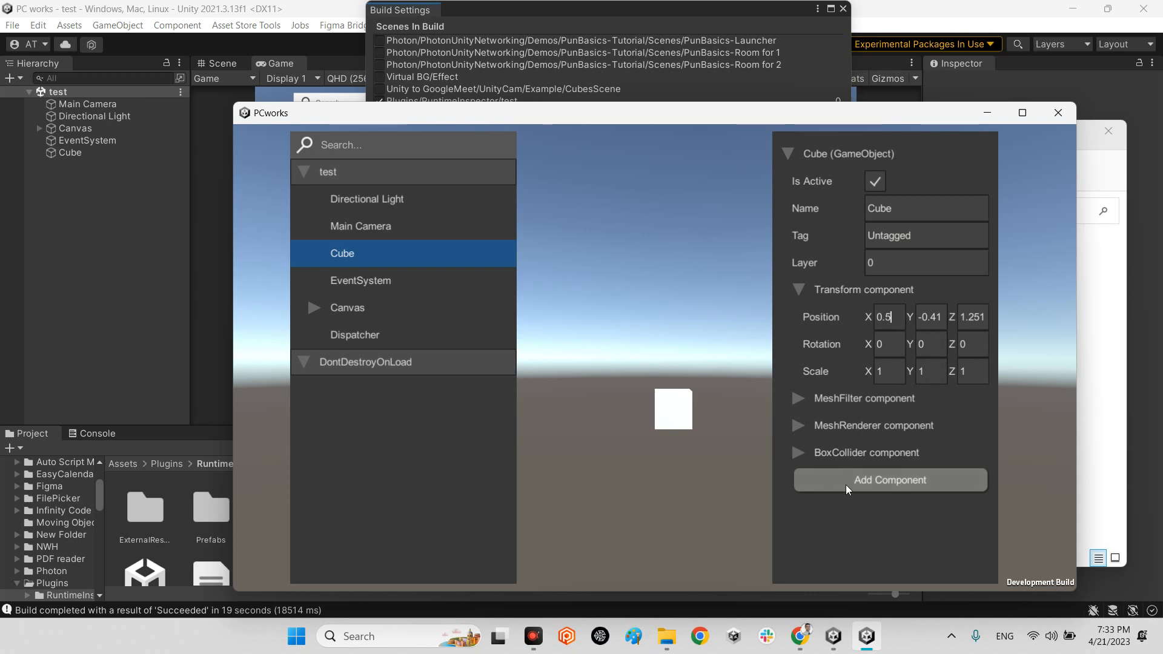
pyautogui.click(801, 425)
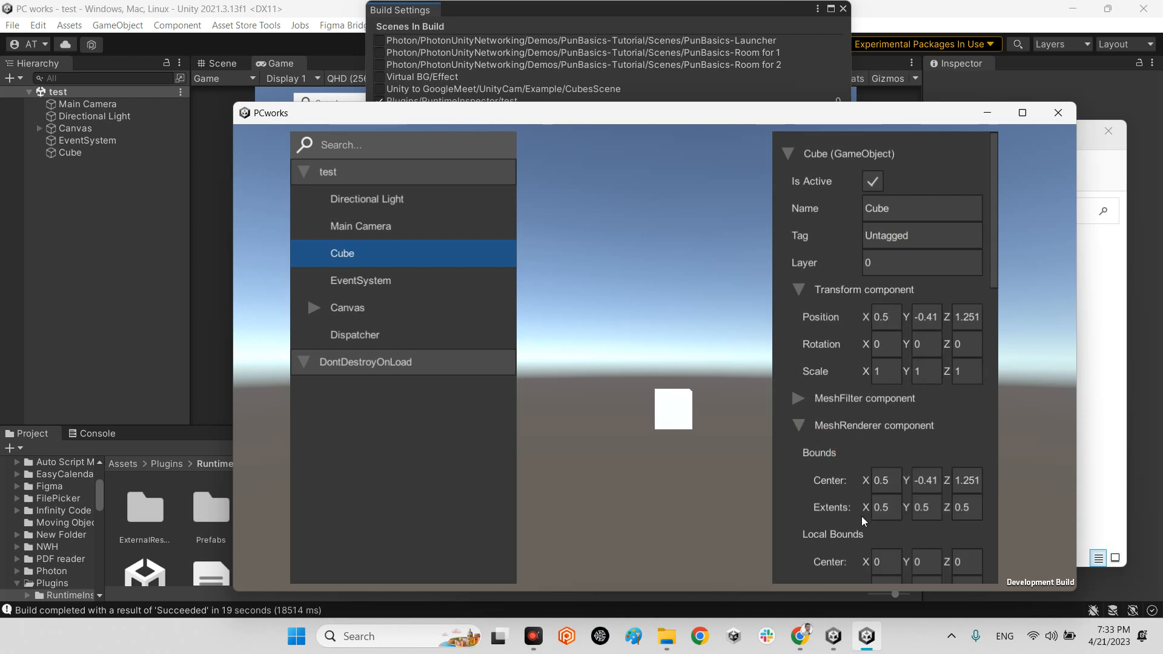
pyautogui.scroll(-3)
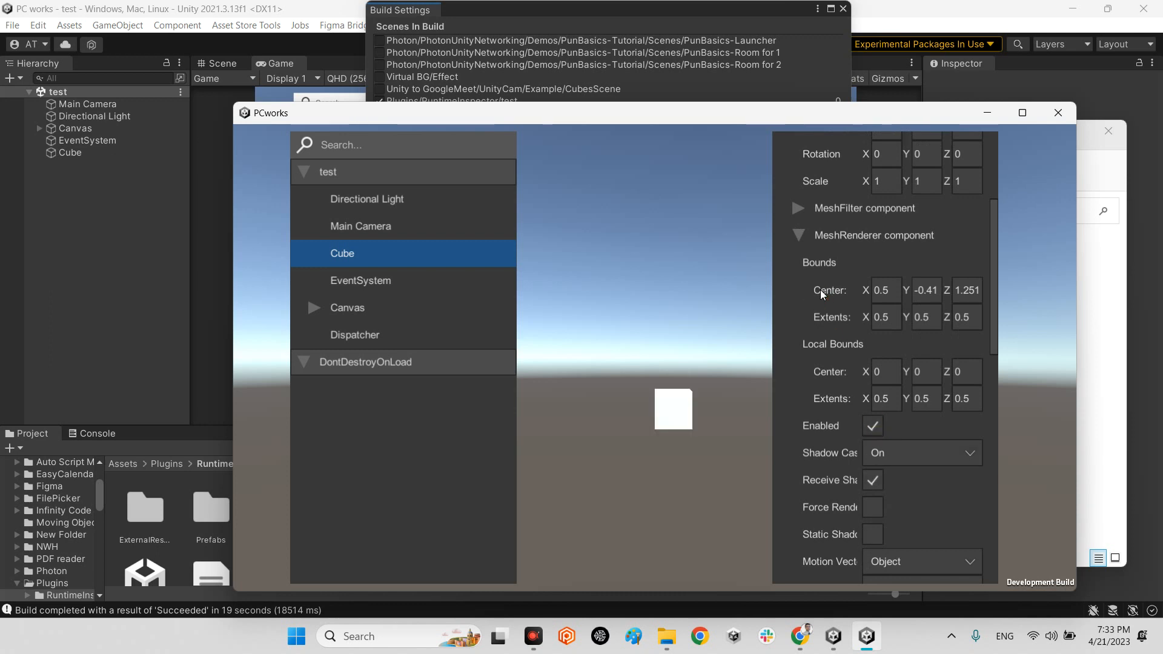
# Add a UnityEngine.Rigidbody to the Cube so it falls, then close the PCworks app.
pyautogui.click(913, 480)
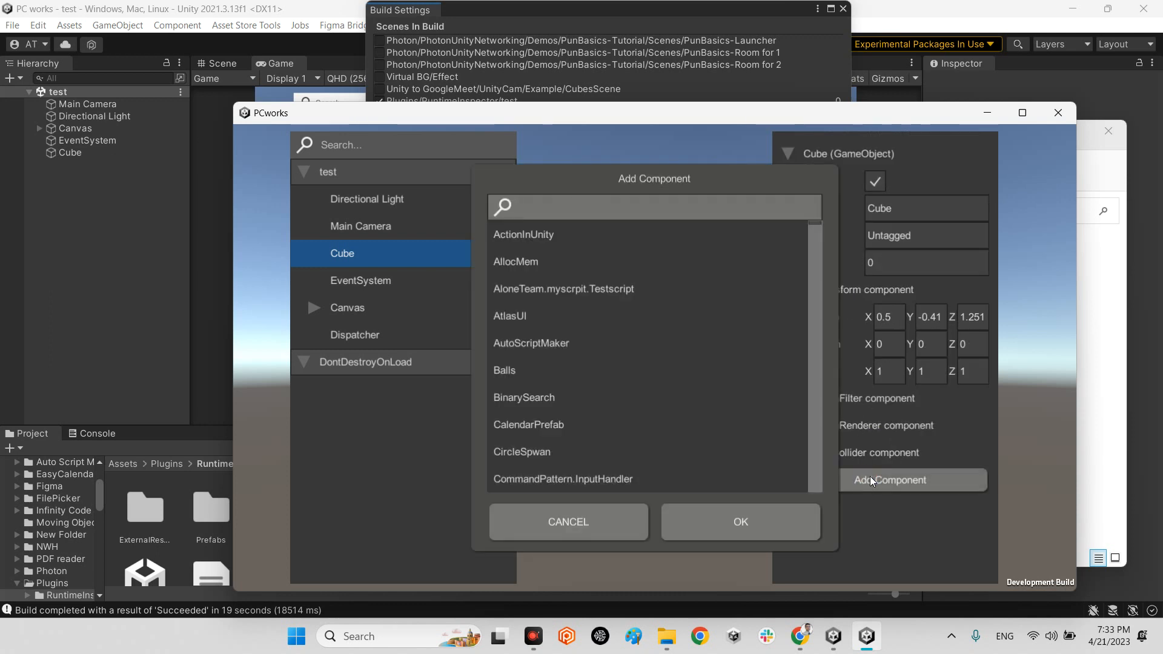
pyautogui.write('rigid')
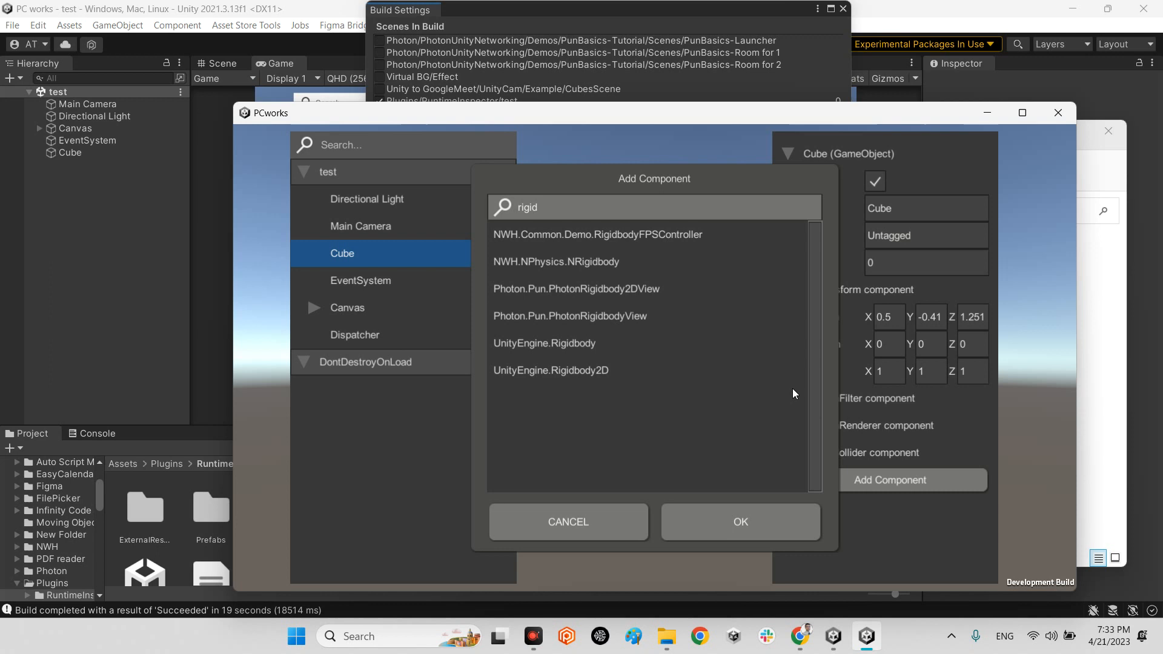
pyautogui.click(739, 521)
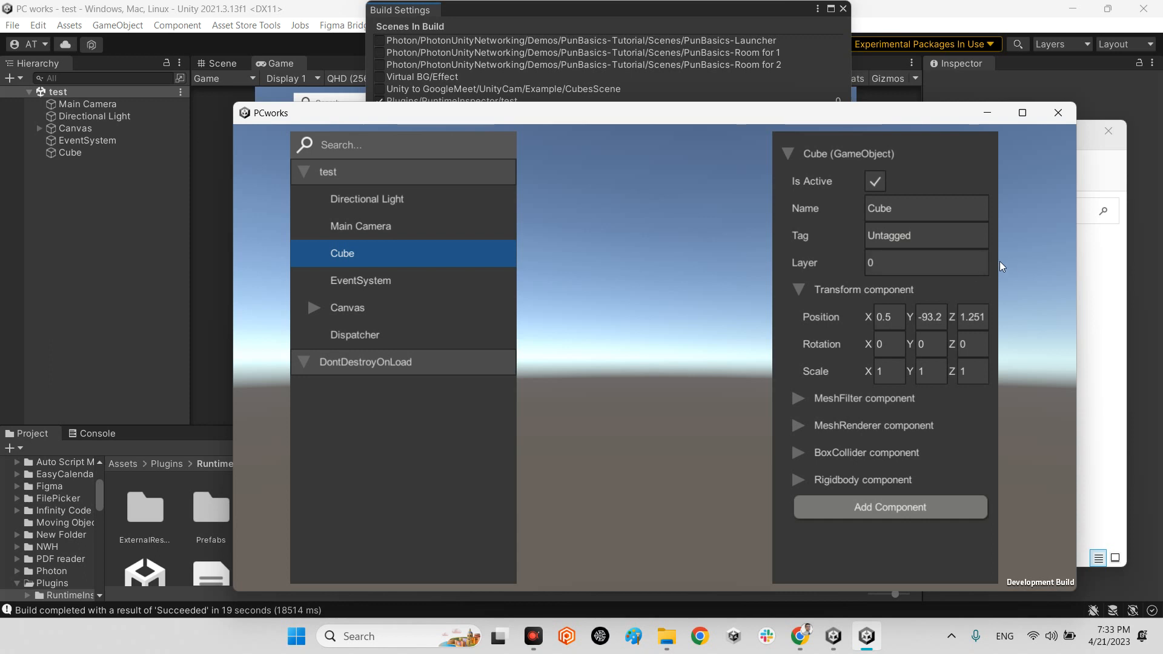
pyautogui.click(676, 636)
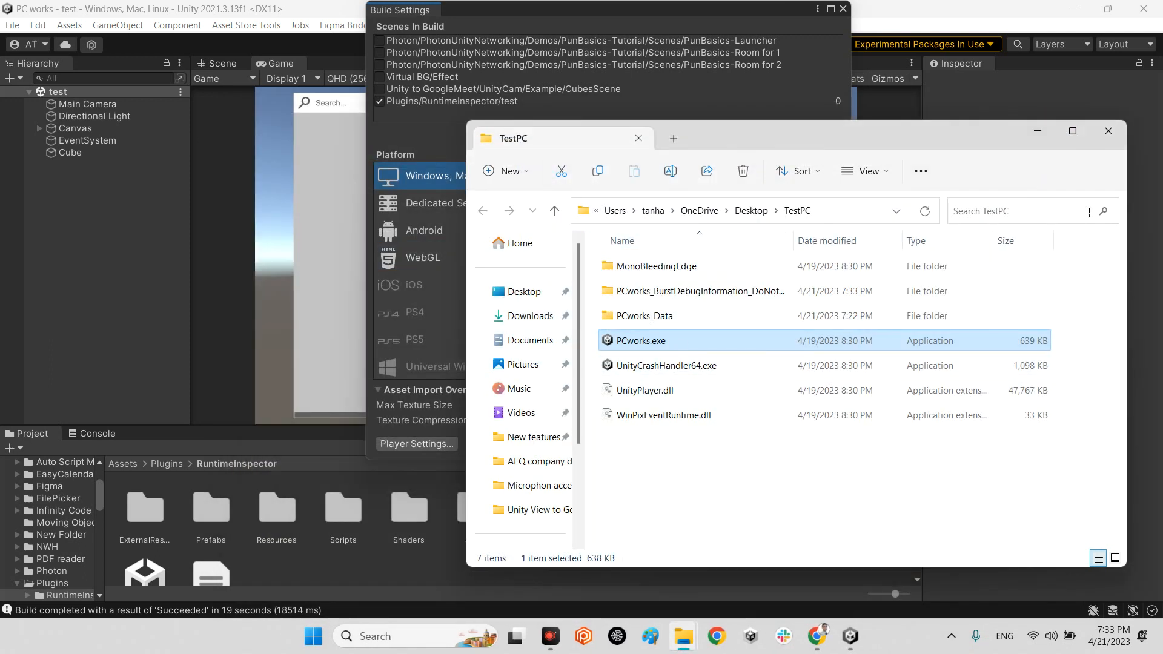
# Close the TestPC folder window to return to Unity's Build Settings.
pyautogui.click(1108, 131)
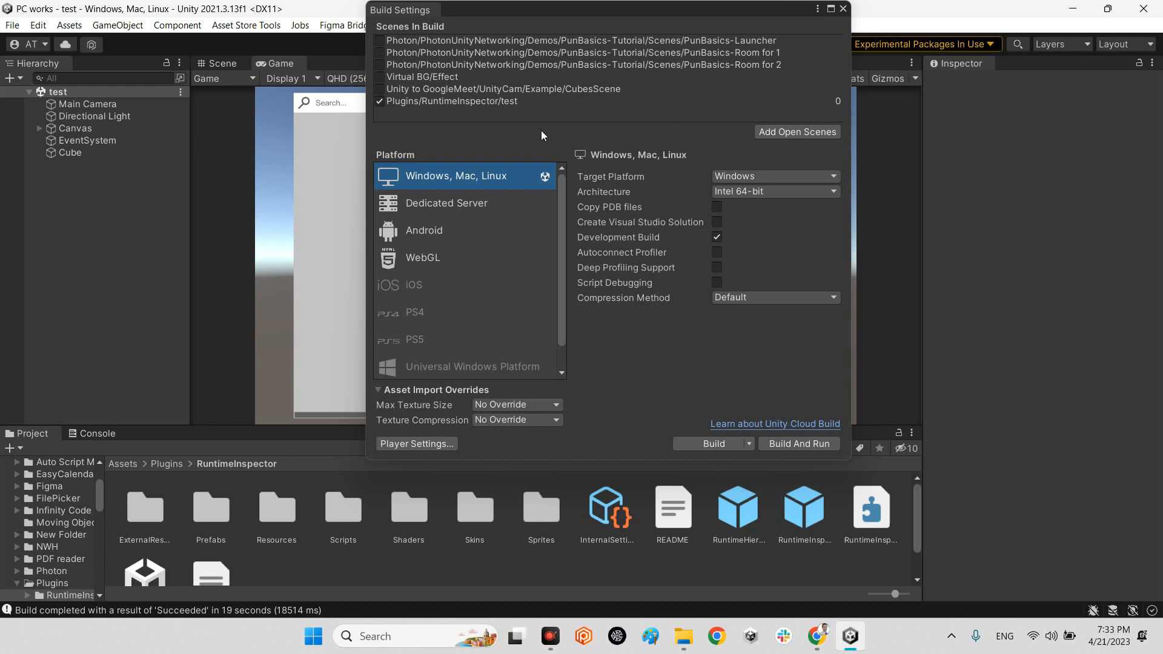
pyautogui.moveTo(619, 369)
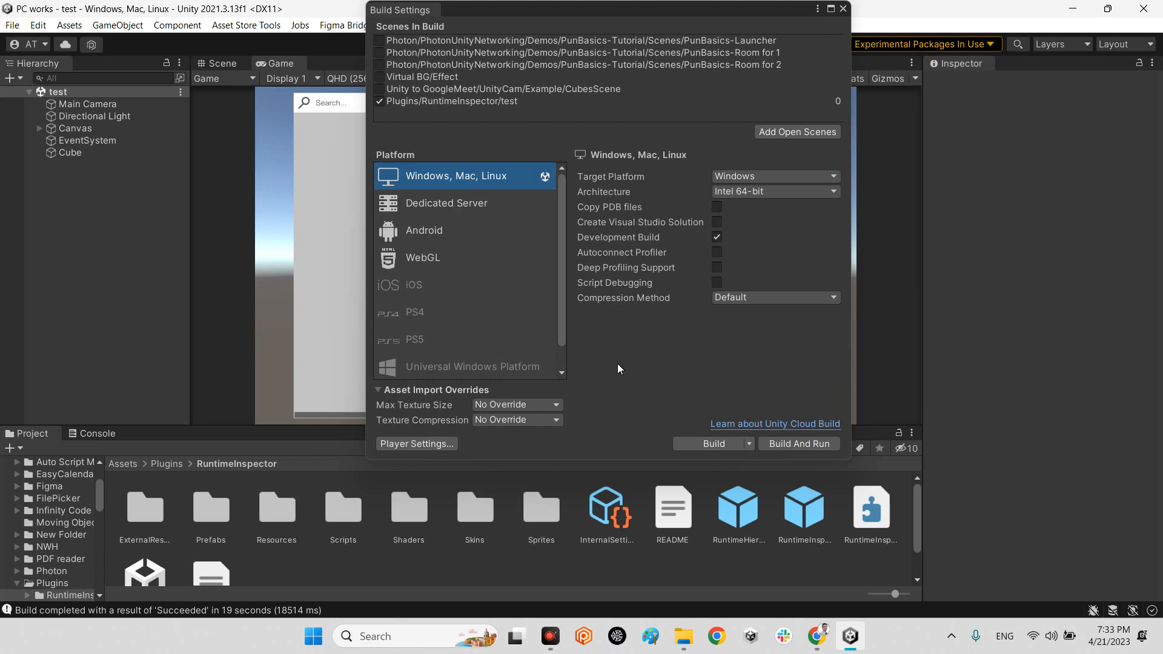